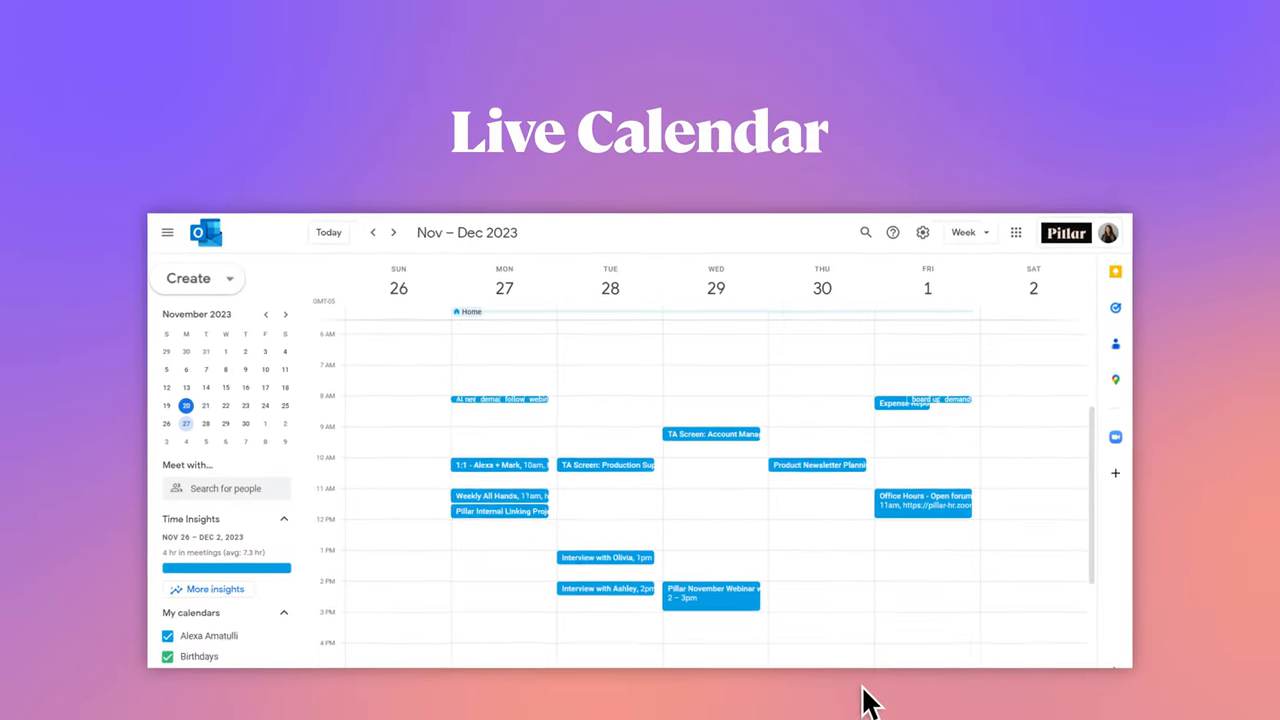
- Open Tuesday's 'TA Screen: Production Supervisor' event to see its Zoom link and passcode
left_click(606, 464)
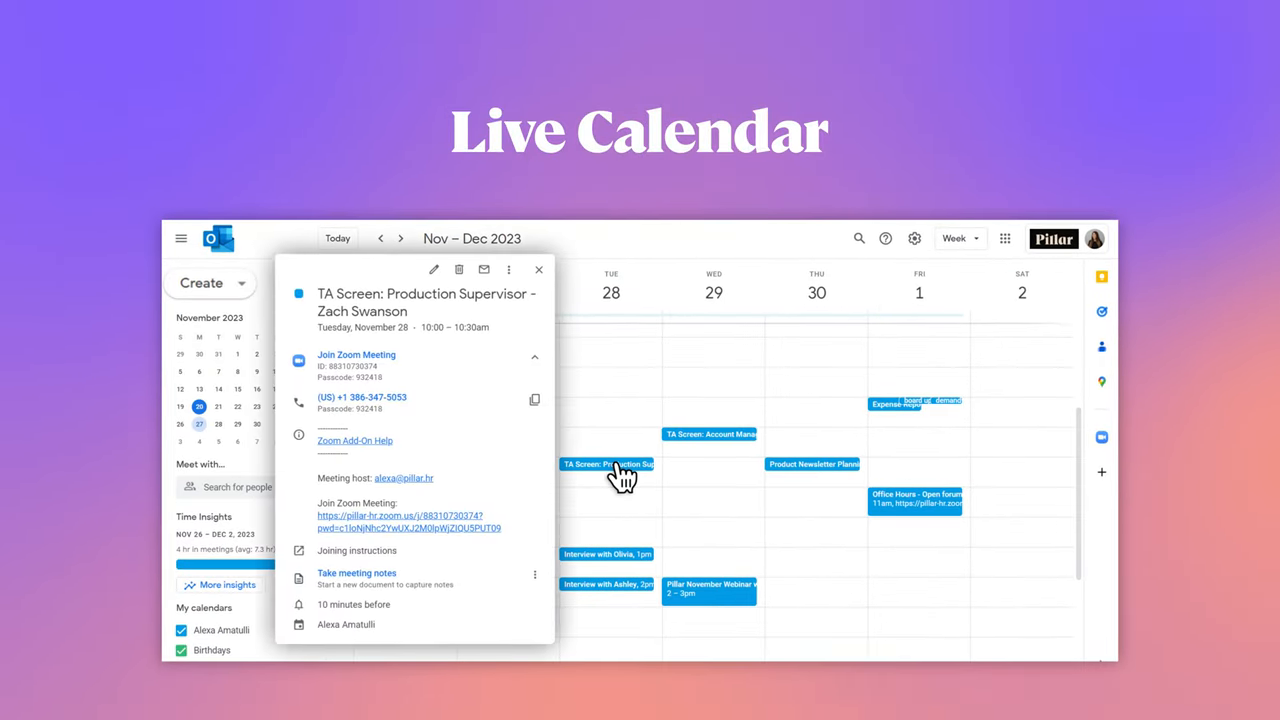
mouse_move(383, 370)
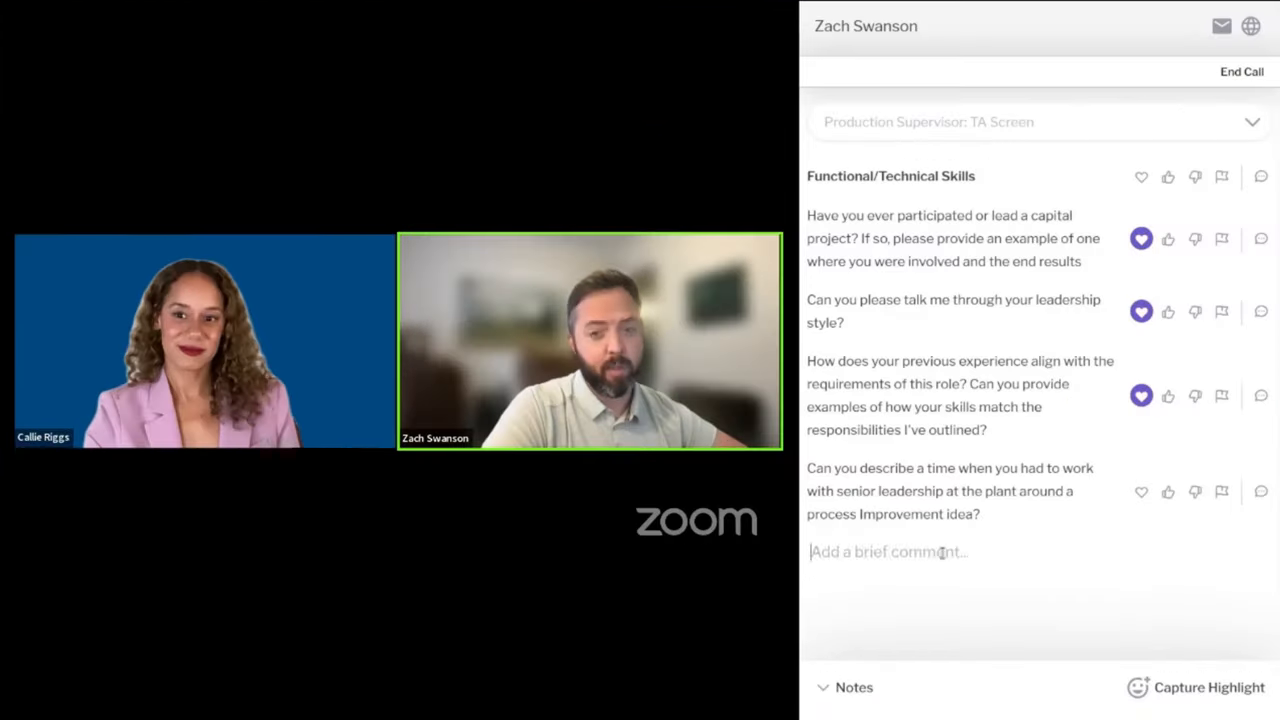
- Note 'Working collaboratively with plant directors' and thumbs-up the senior leadership answer
type("Working collabo")
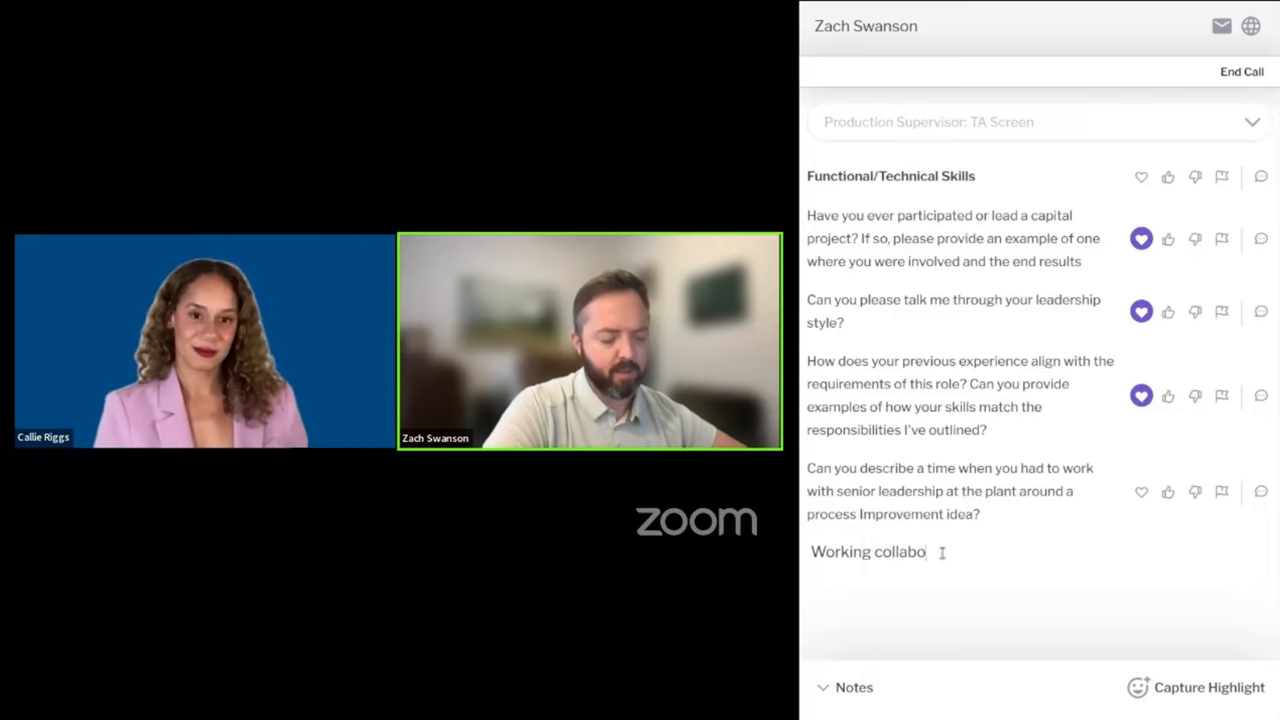
type("ratively with plant")
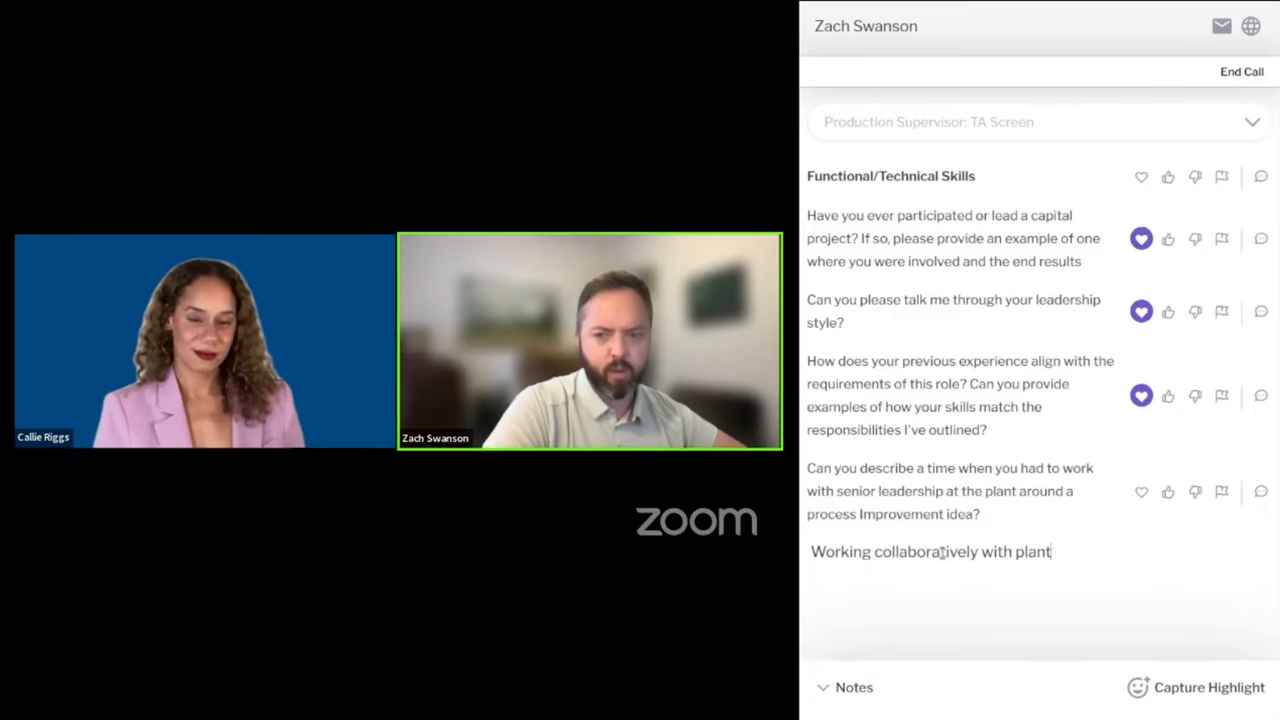
type("directors")
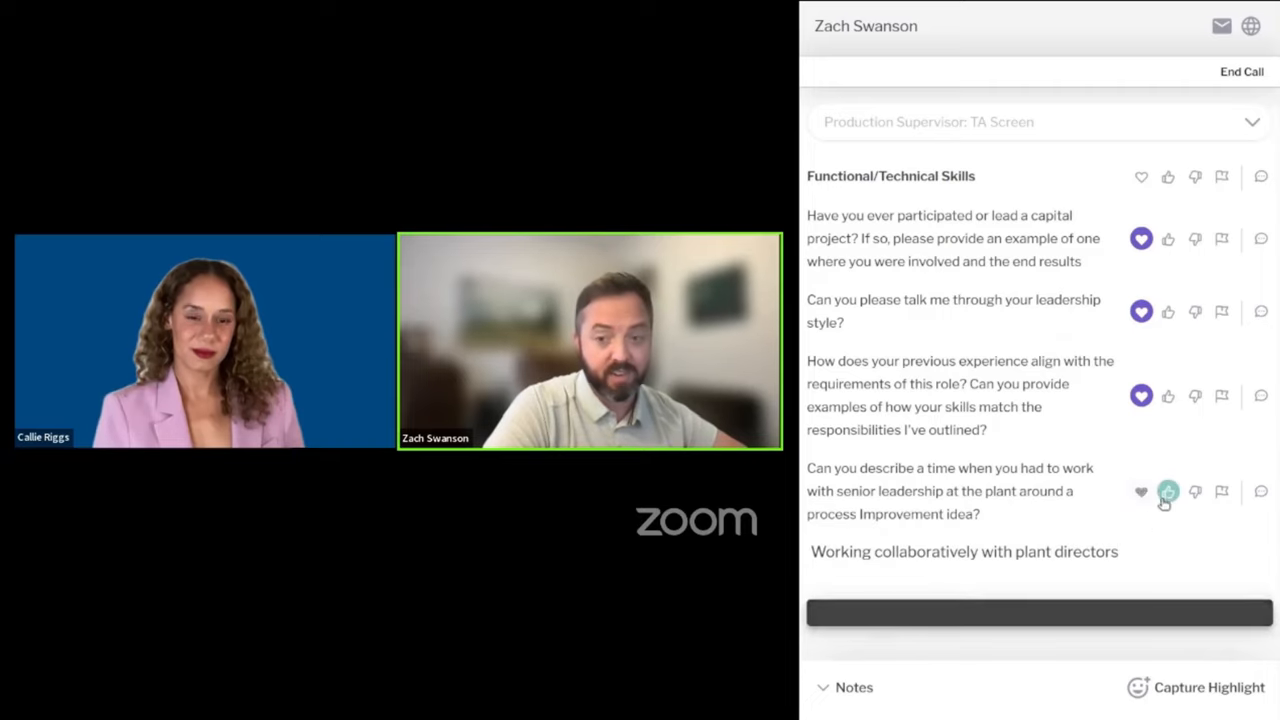
left_click(1207, 687)
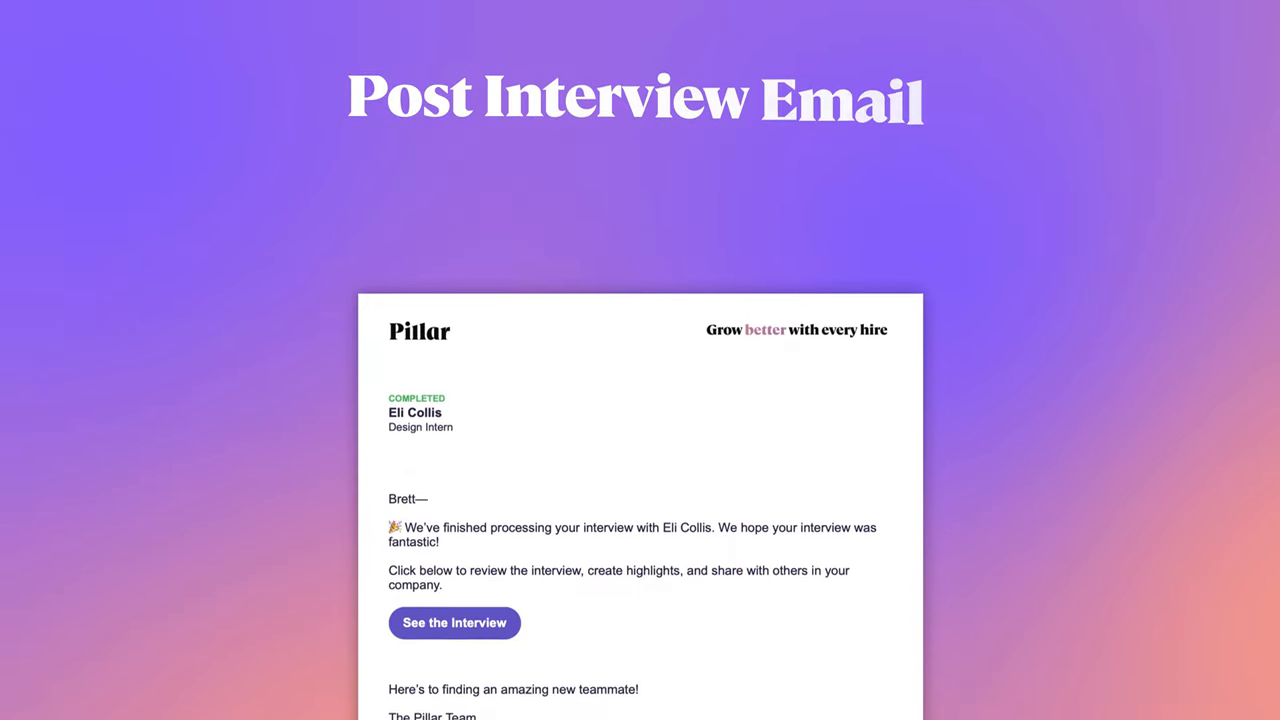
scroll("up", 3)
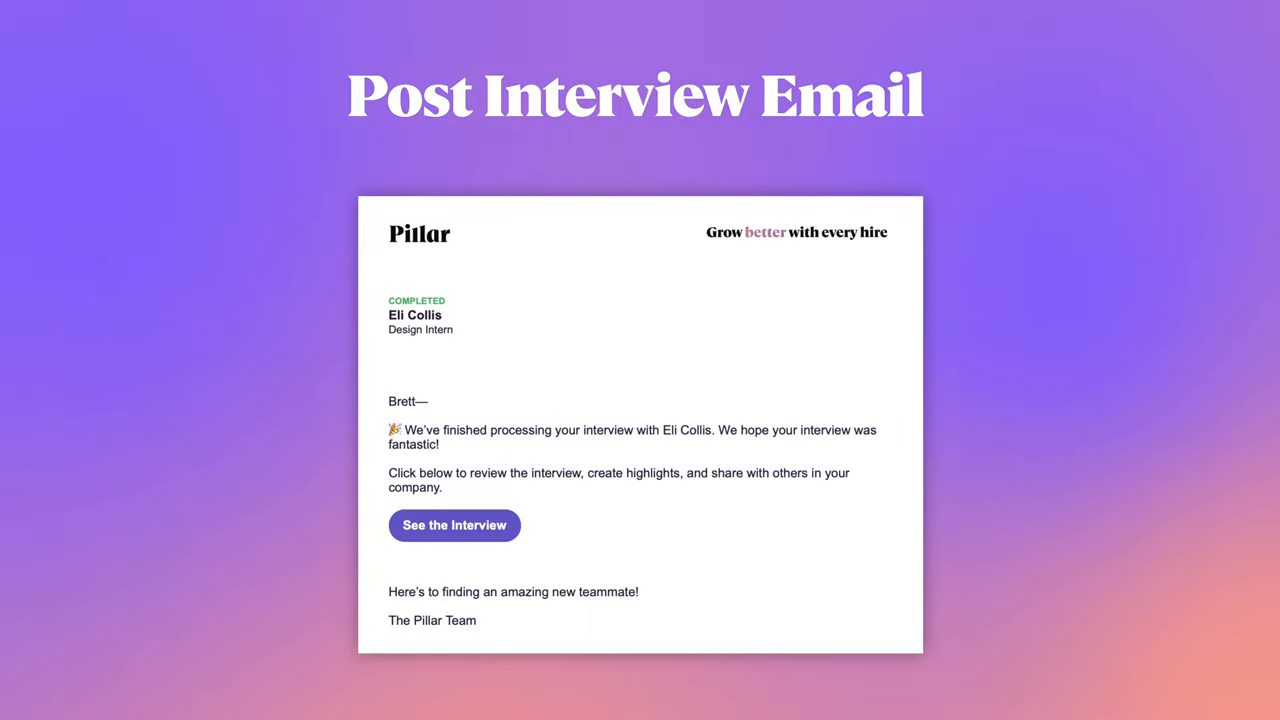
scroll("up", 3)
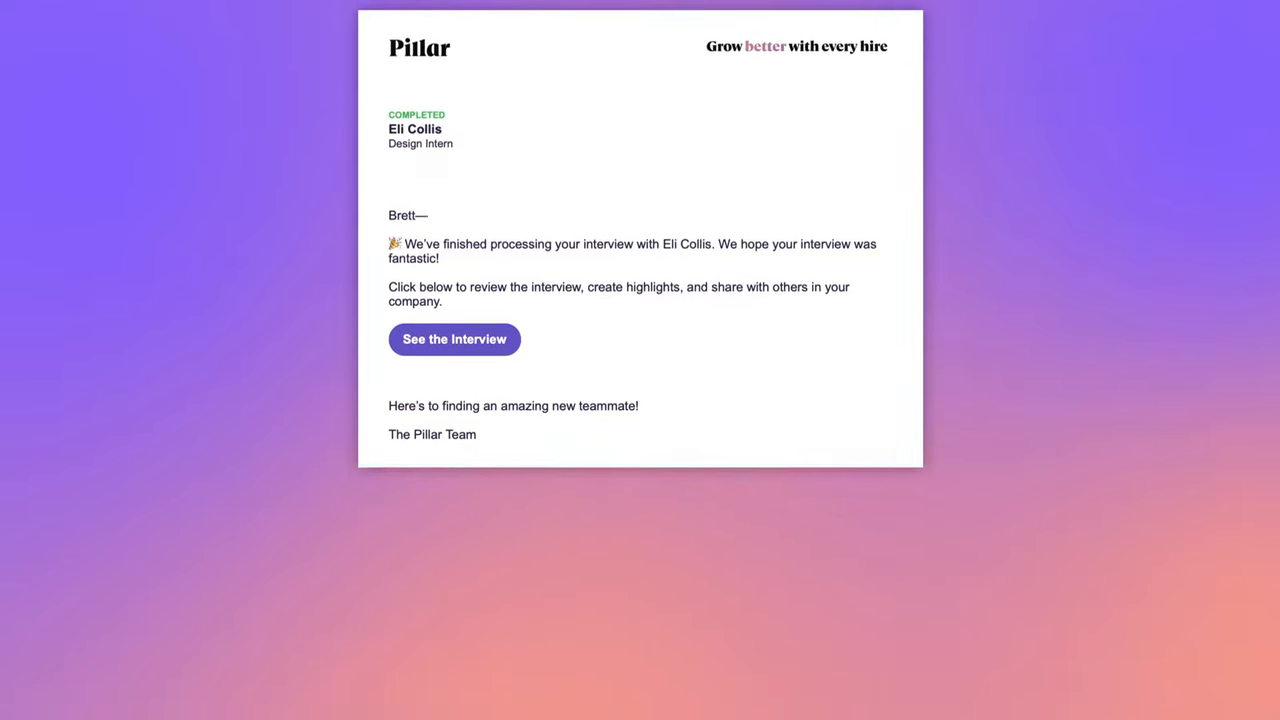
- Open the interview, browse Highlights, Notes and Transcript, and search the transcript for 'provide'
left_click(454, 339)
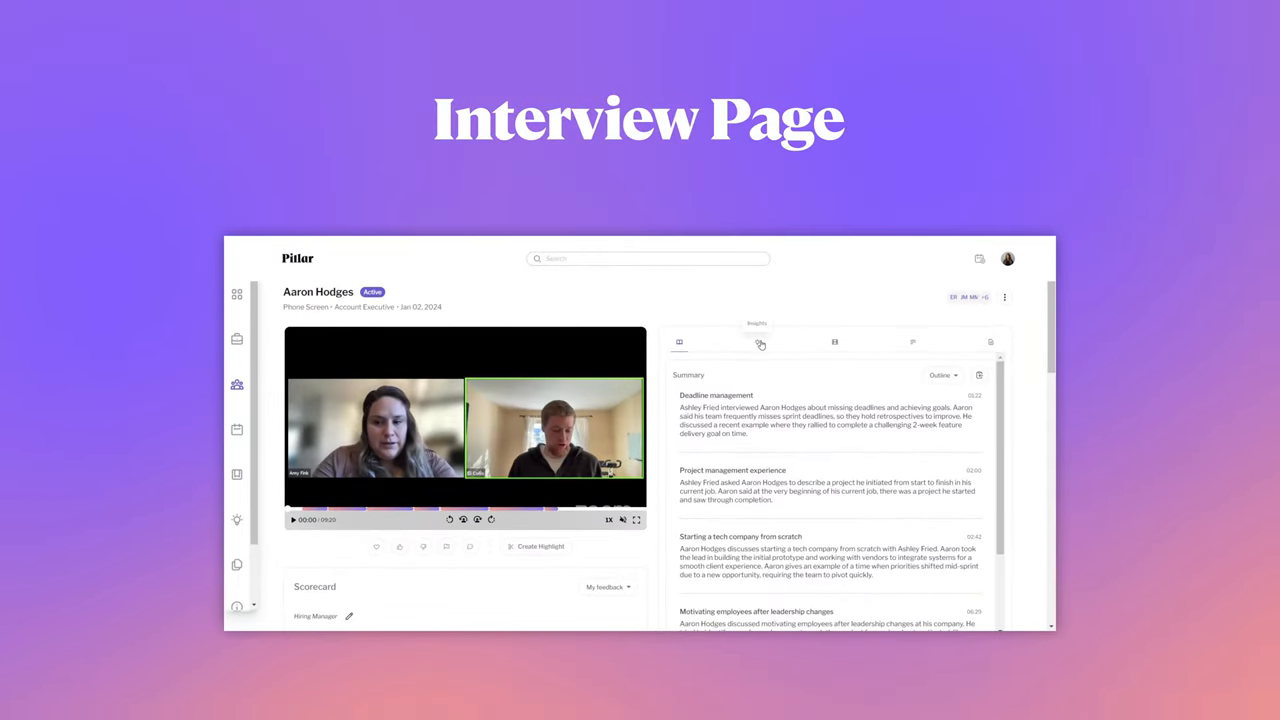
left_click(835, 342)
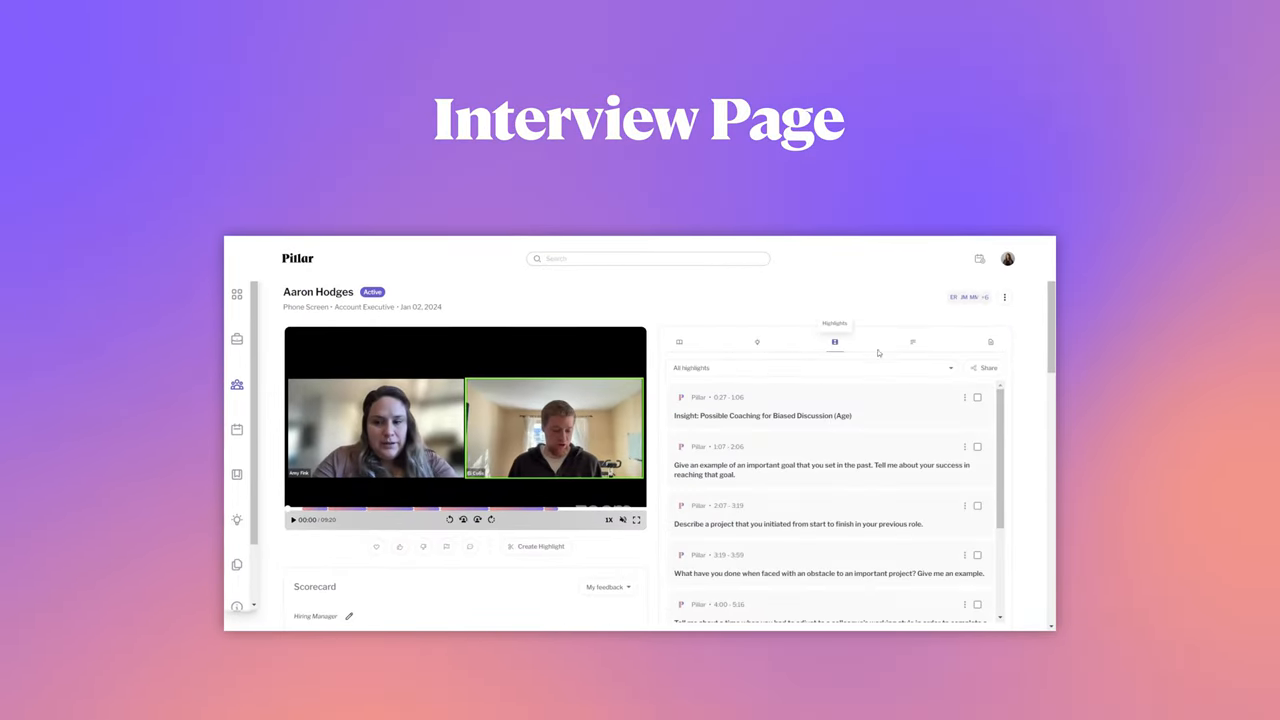
left_click(990, 342)
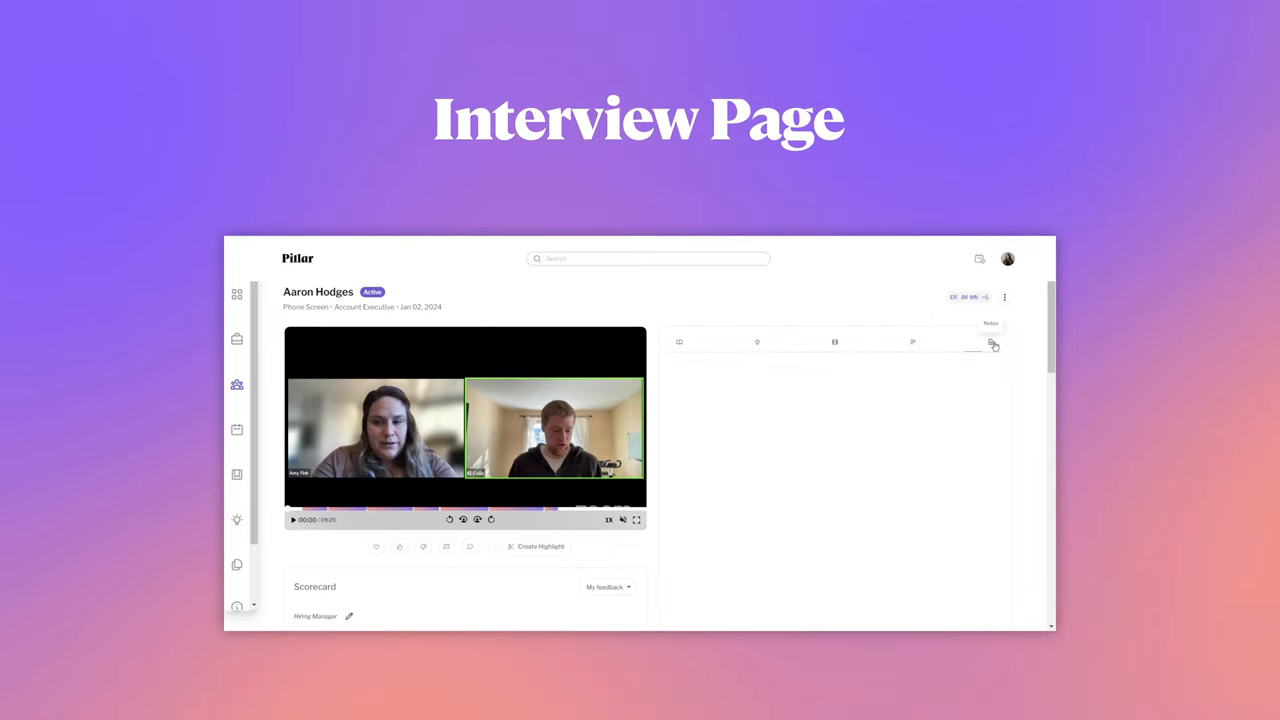
left_click(993, 343)
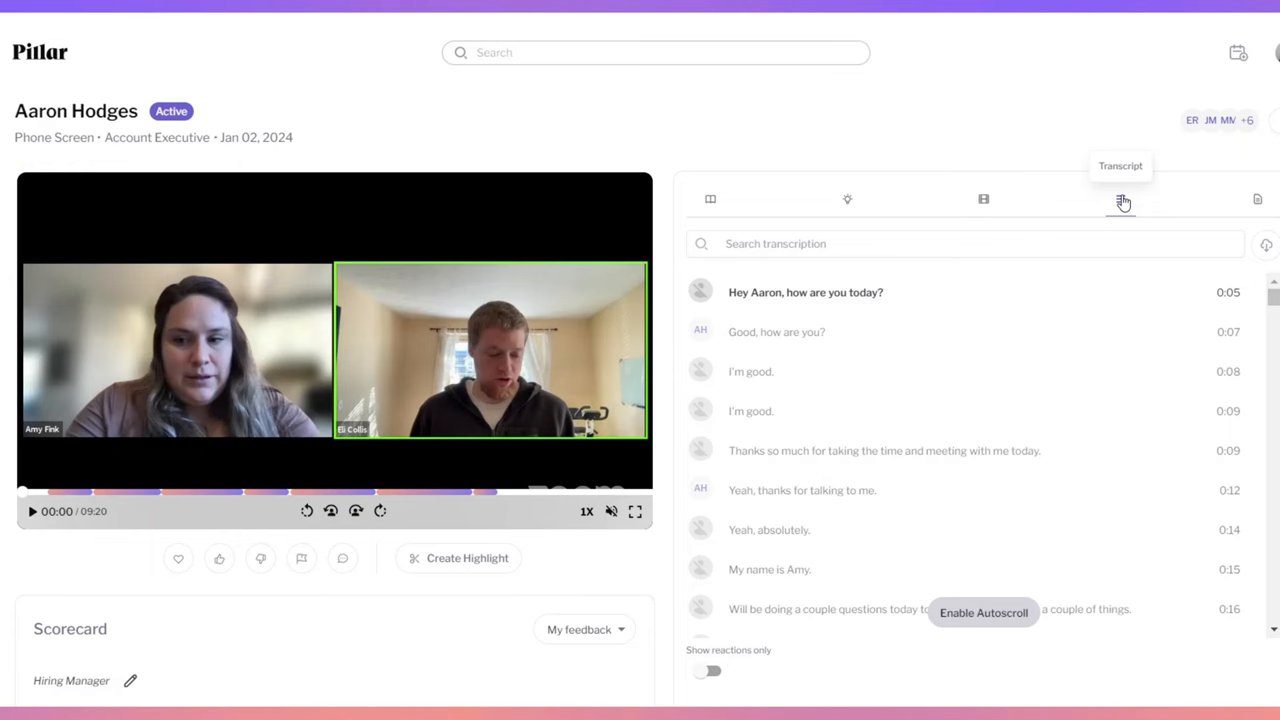
scroll("down", 3)
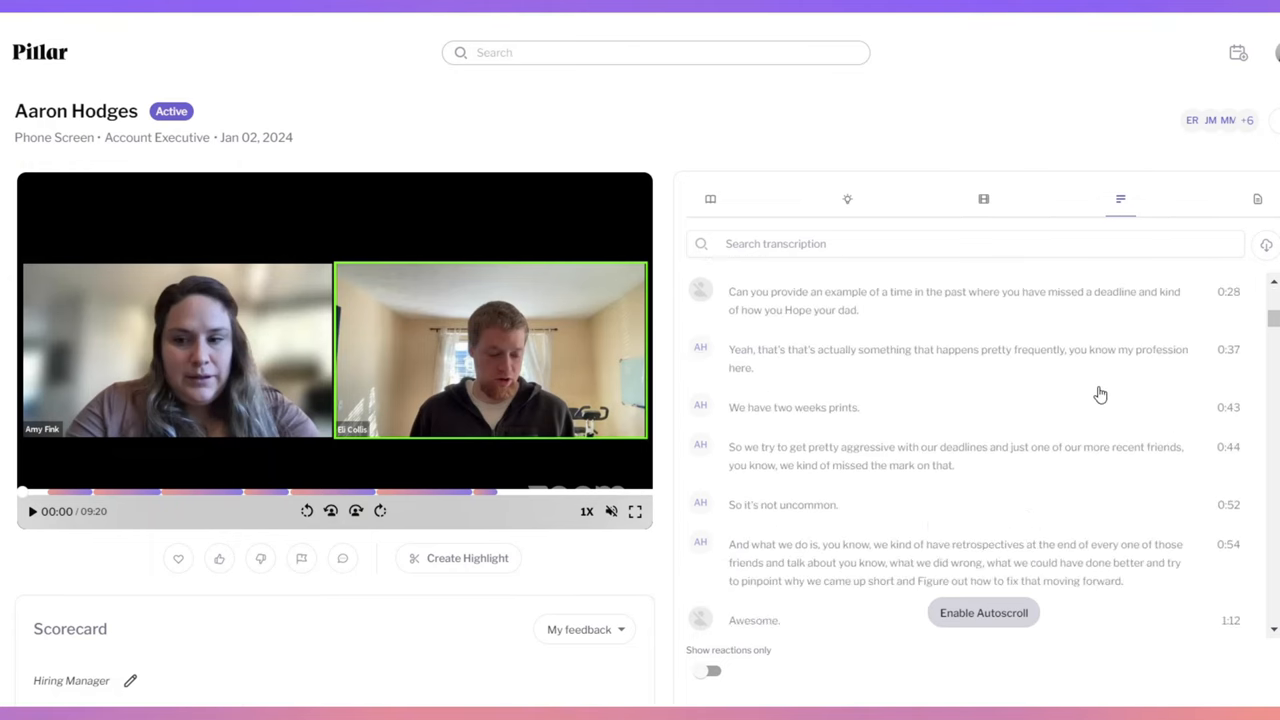
left_click(965, 243)
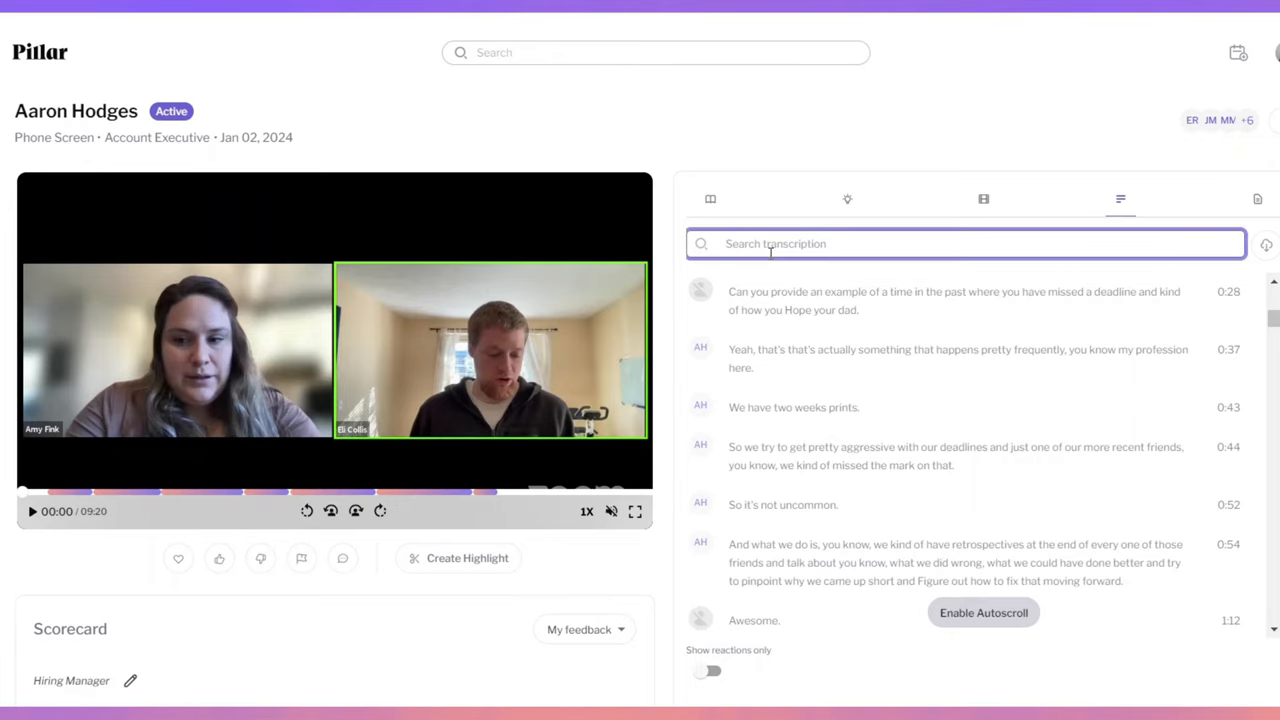
type("provide")
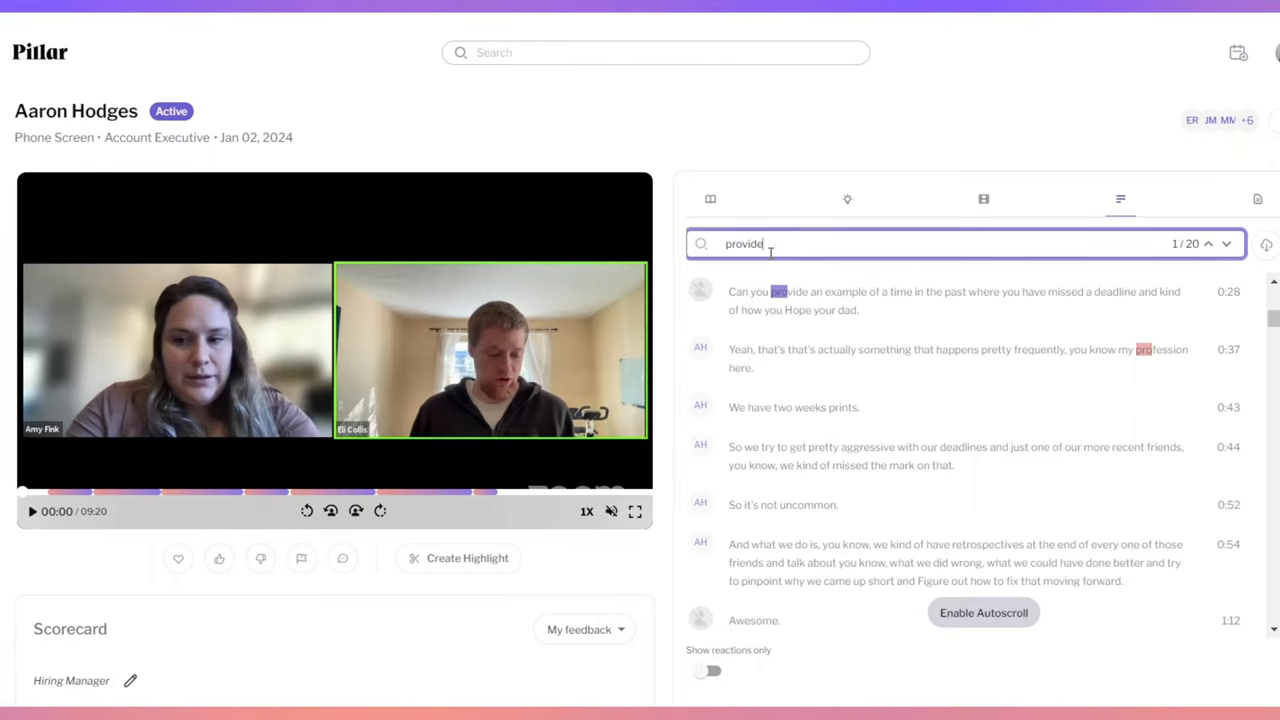
- Switch the interview summary to the Write-up format and review it
left_click(710, 199)
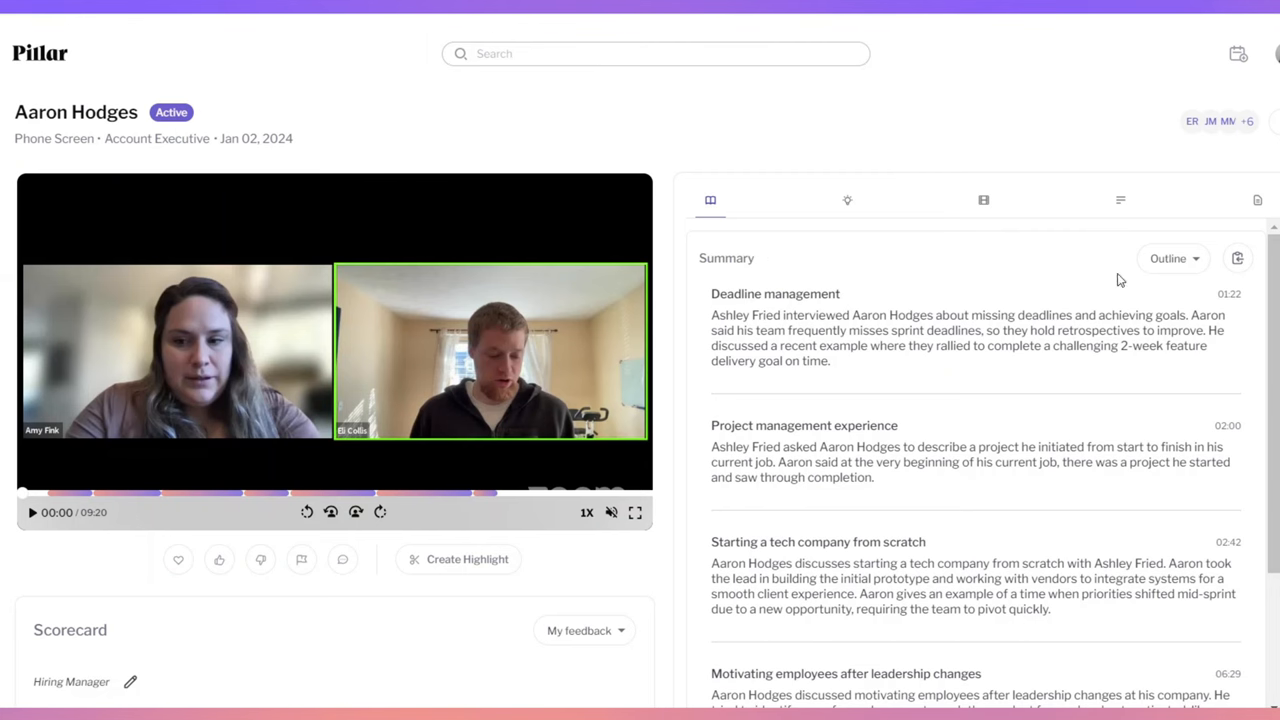
left_click(1172, 258)
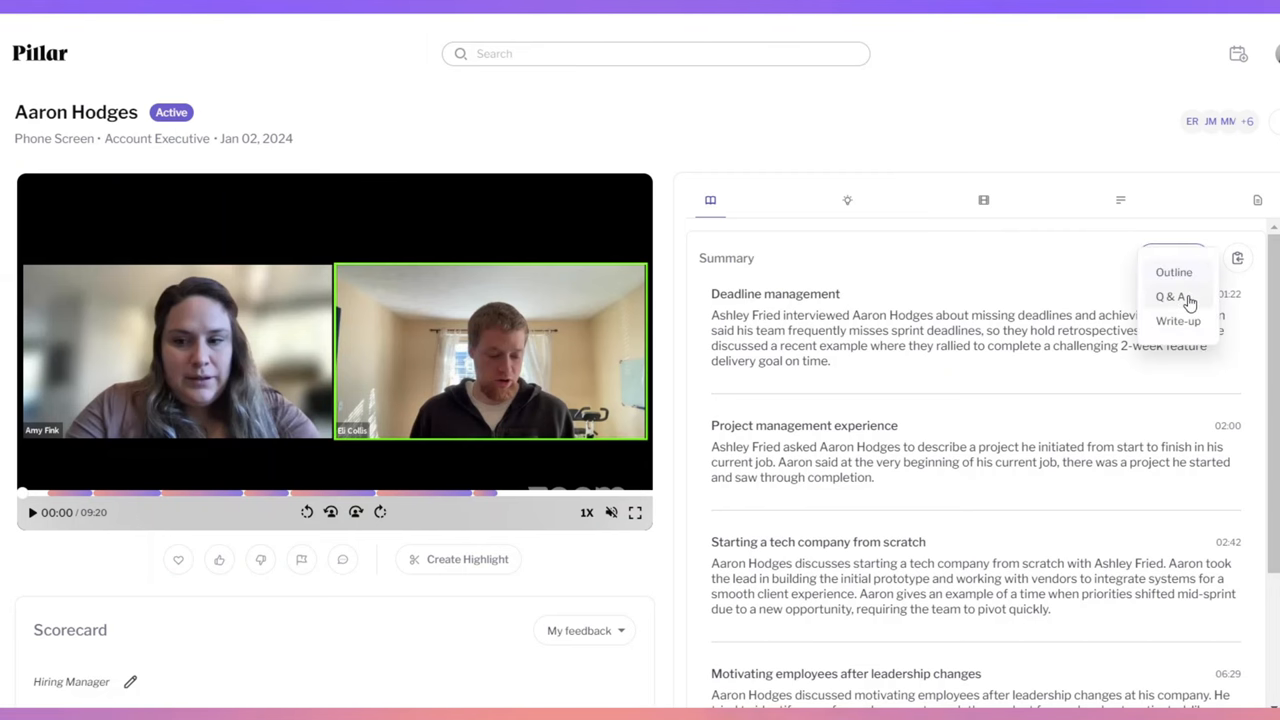
left_click(1170, 296)
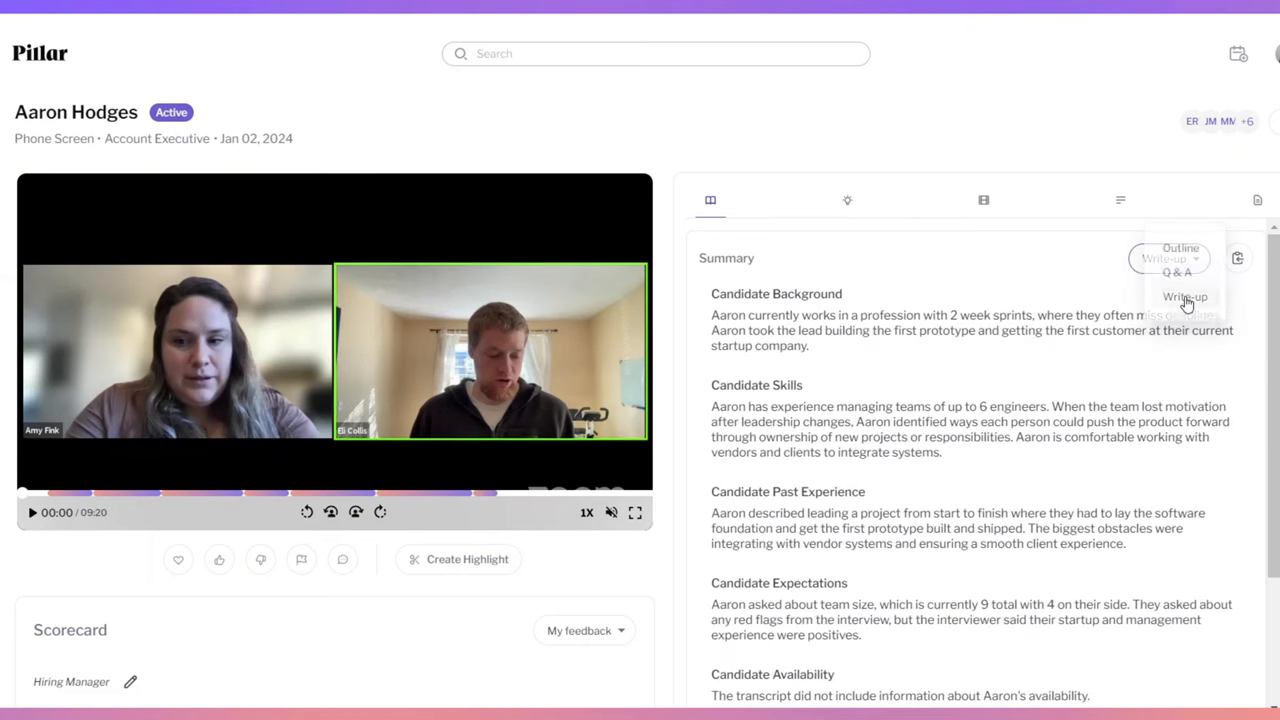
scroll("down", 3)
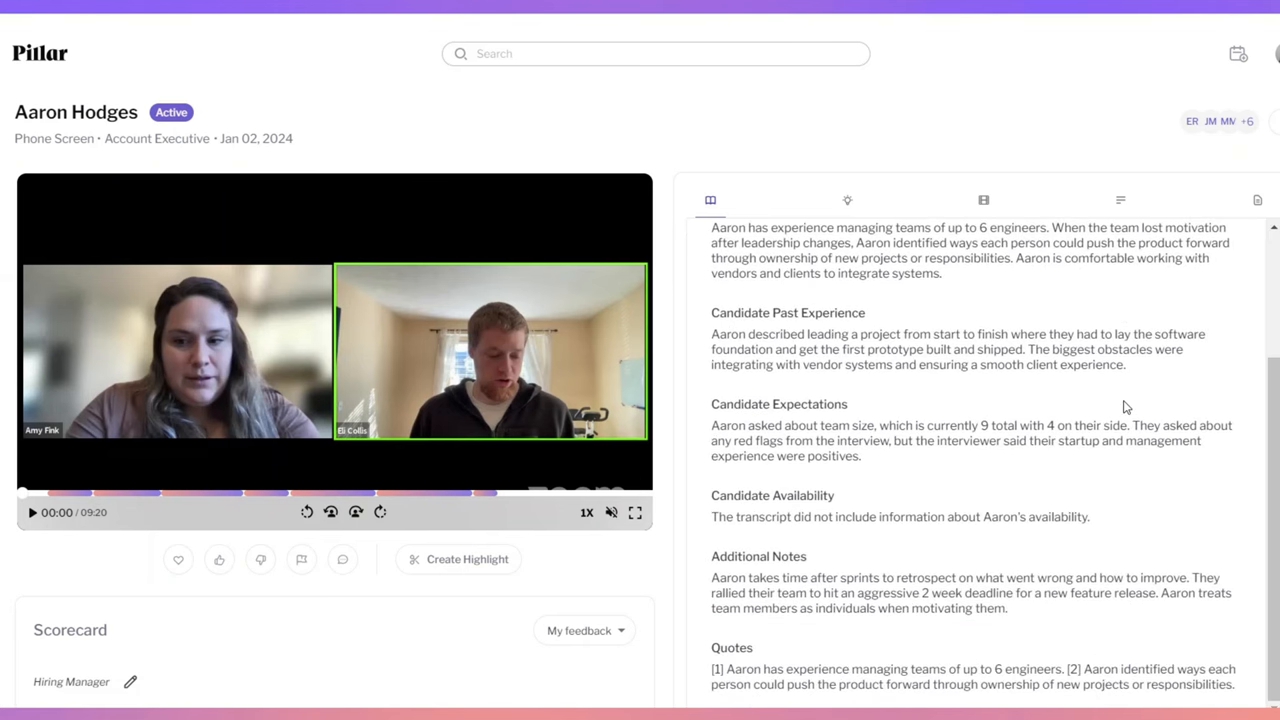
left_click(983, 200)
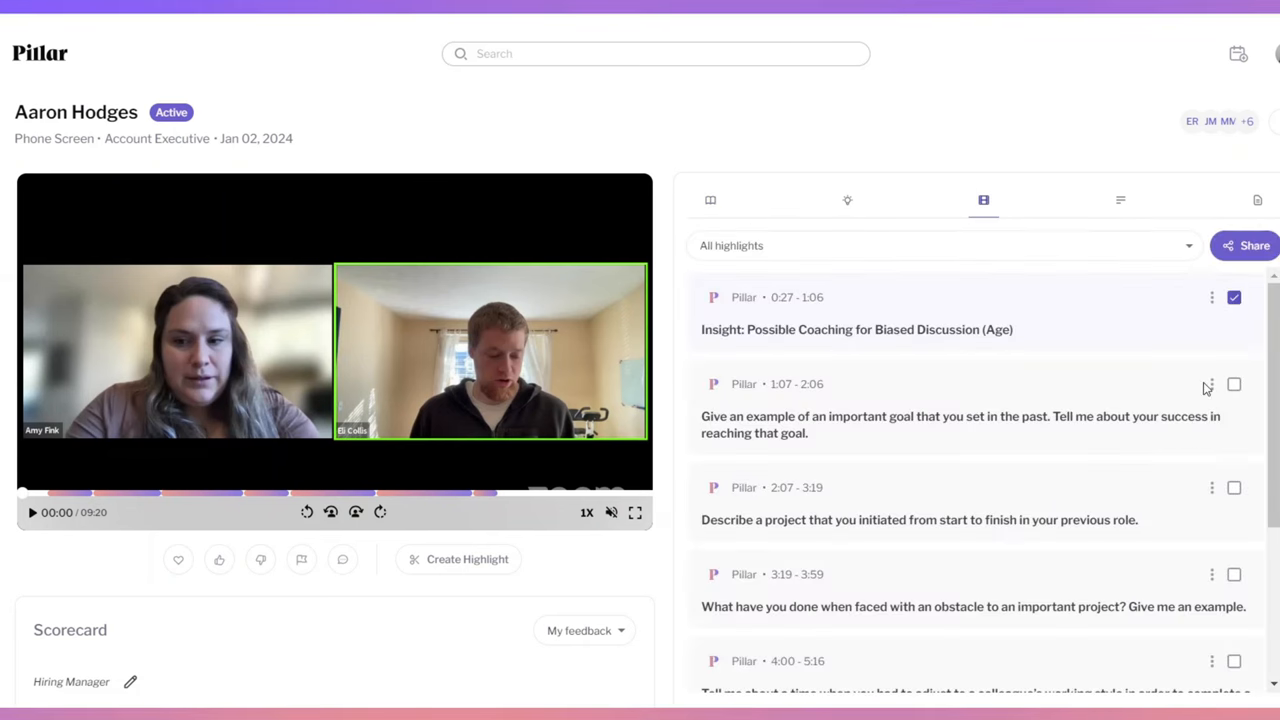
left_click(1234, 574)
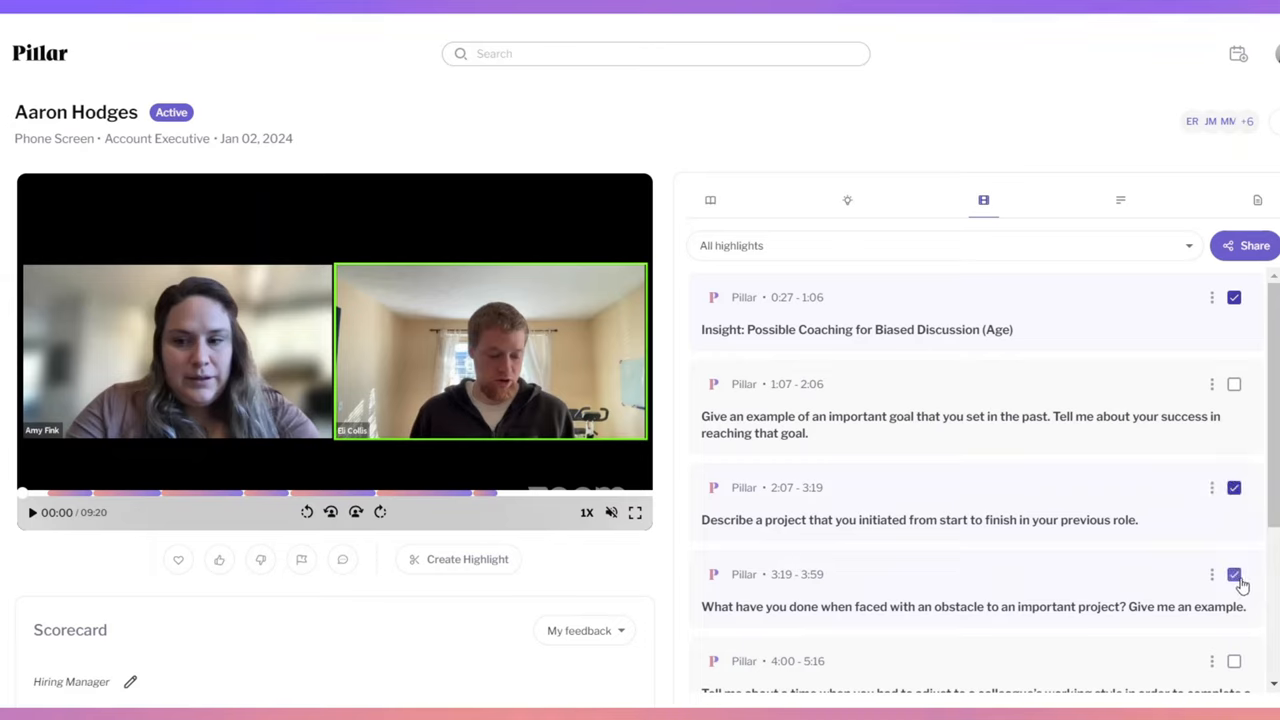
left_click(1253, 245)
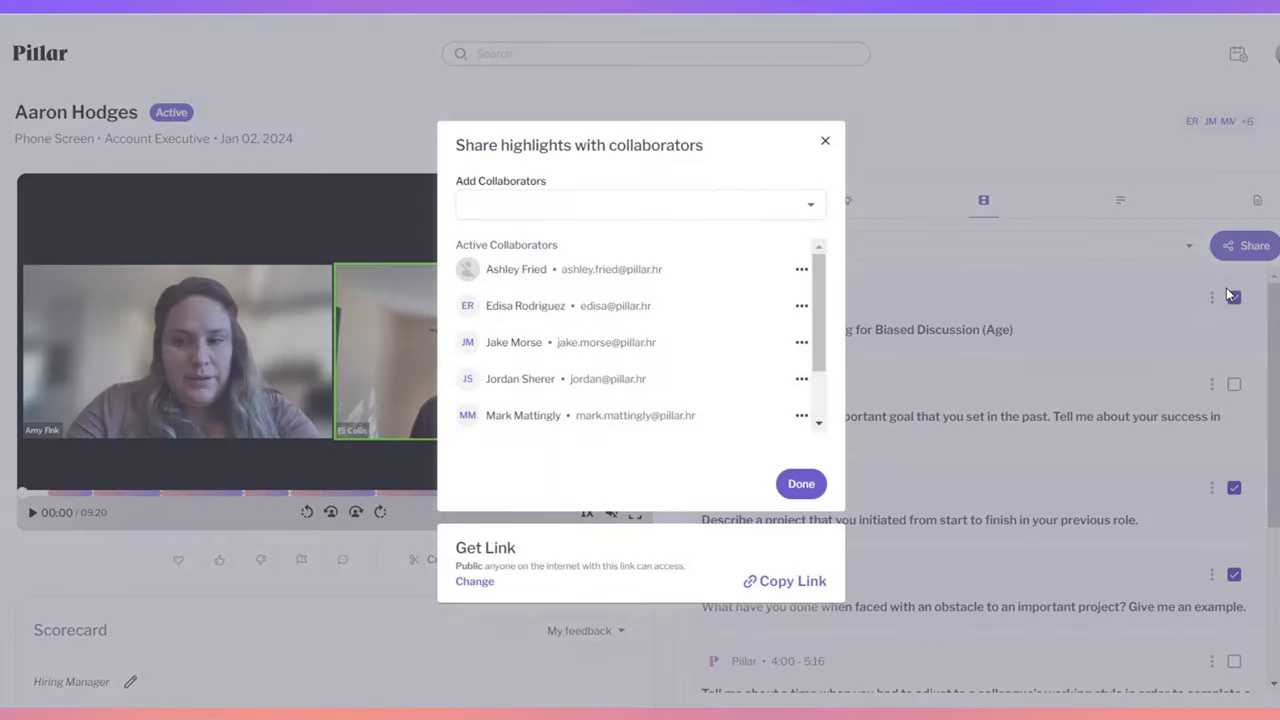
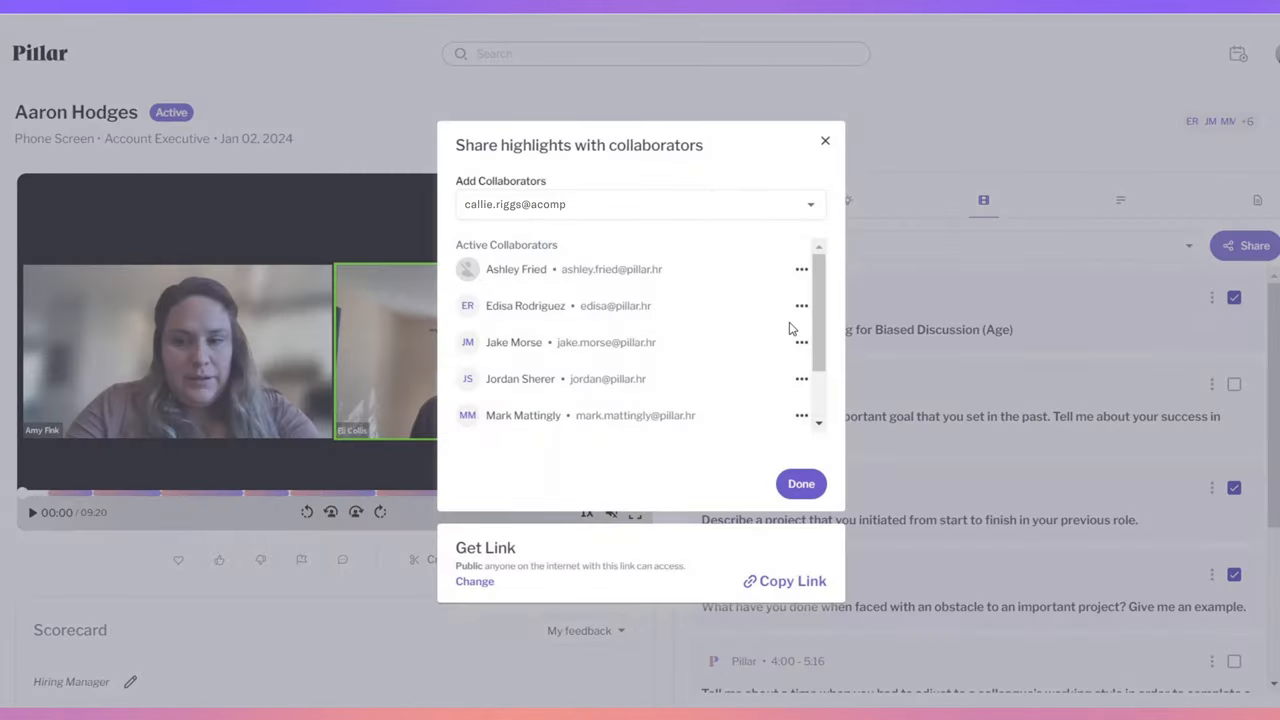
type("aaron")
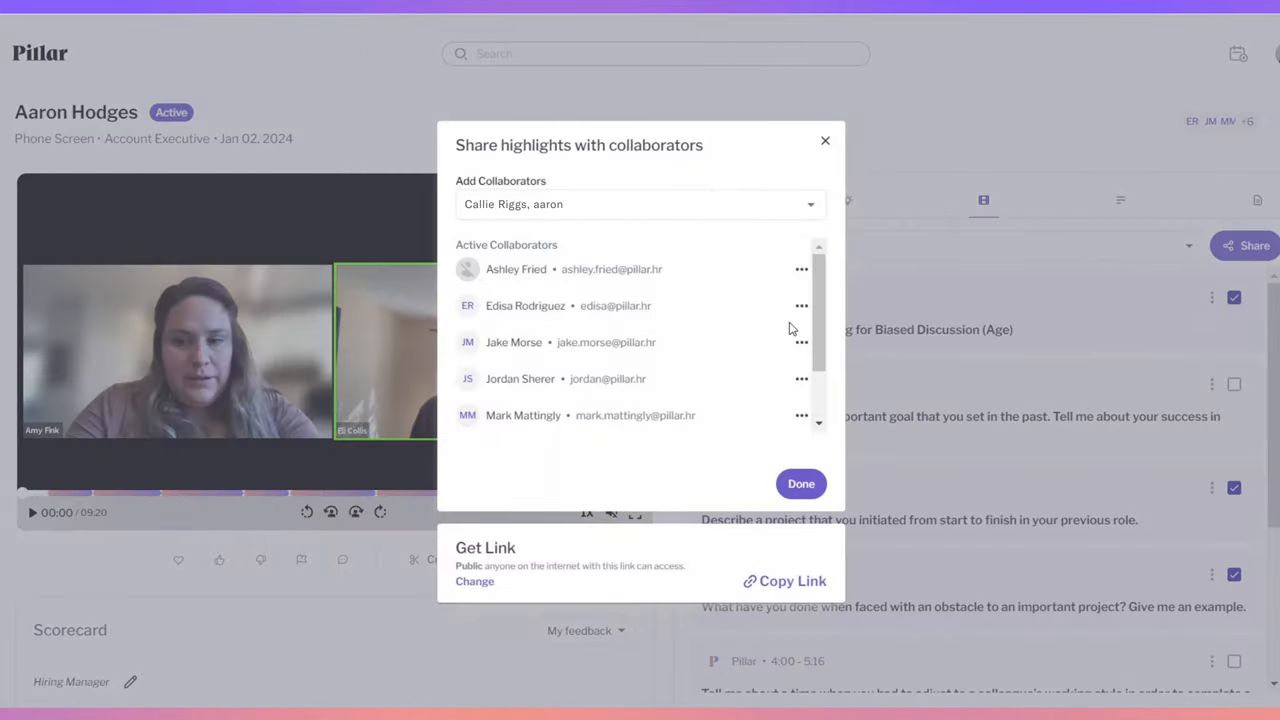
type("jamal.a")
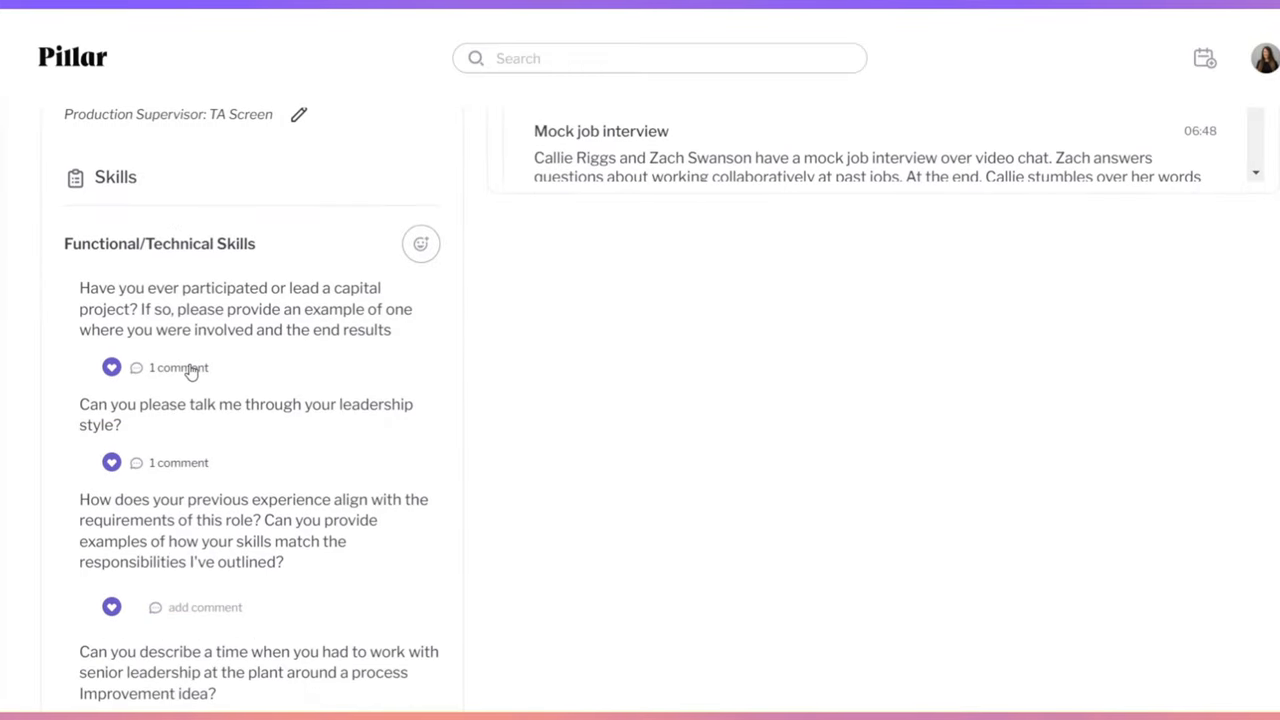
left_click(178, 367)
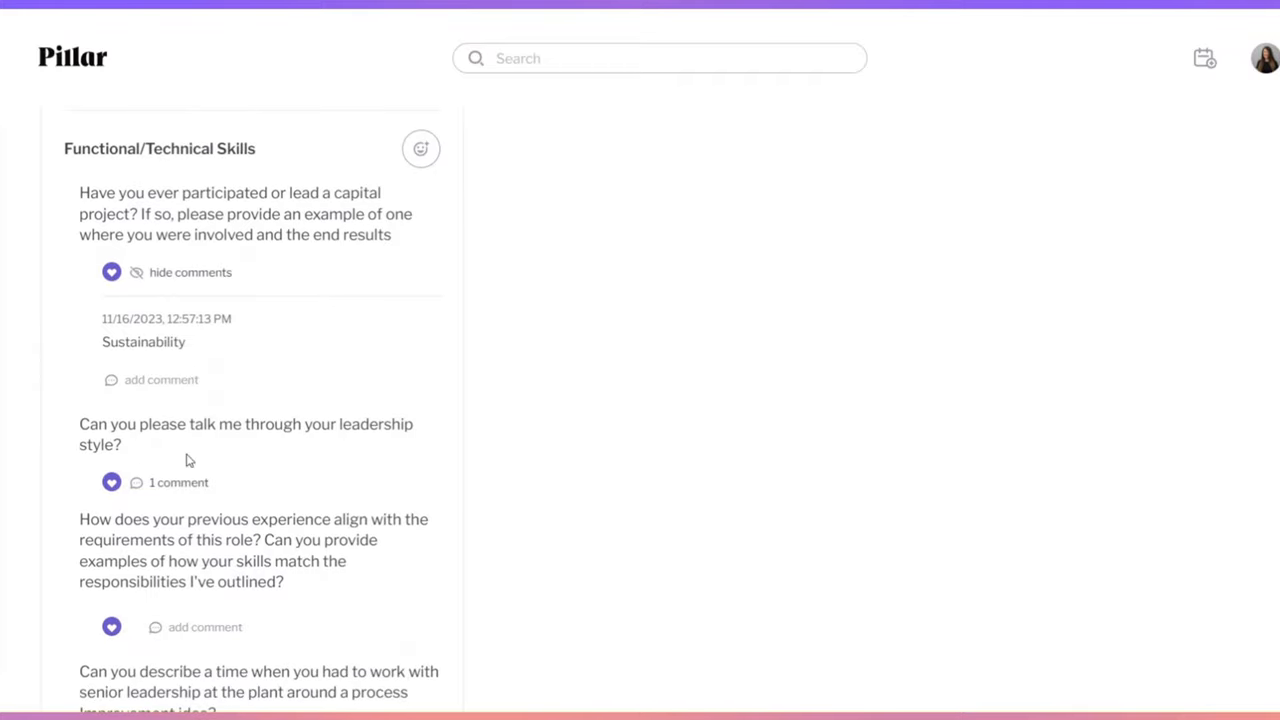
scroll("down", 3)
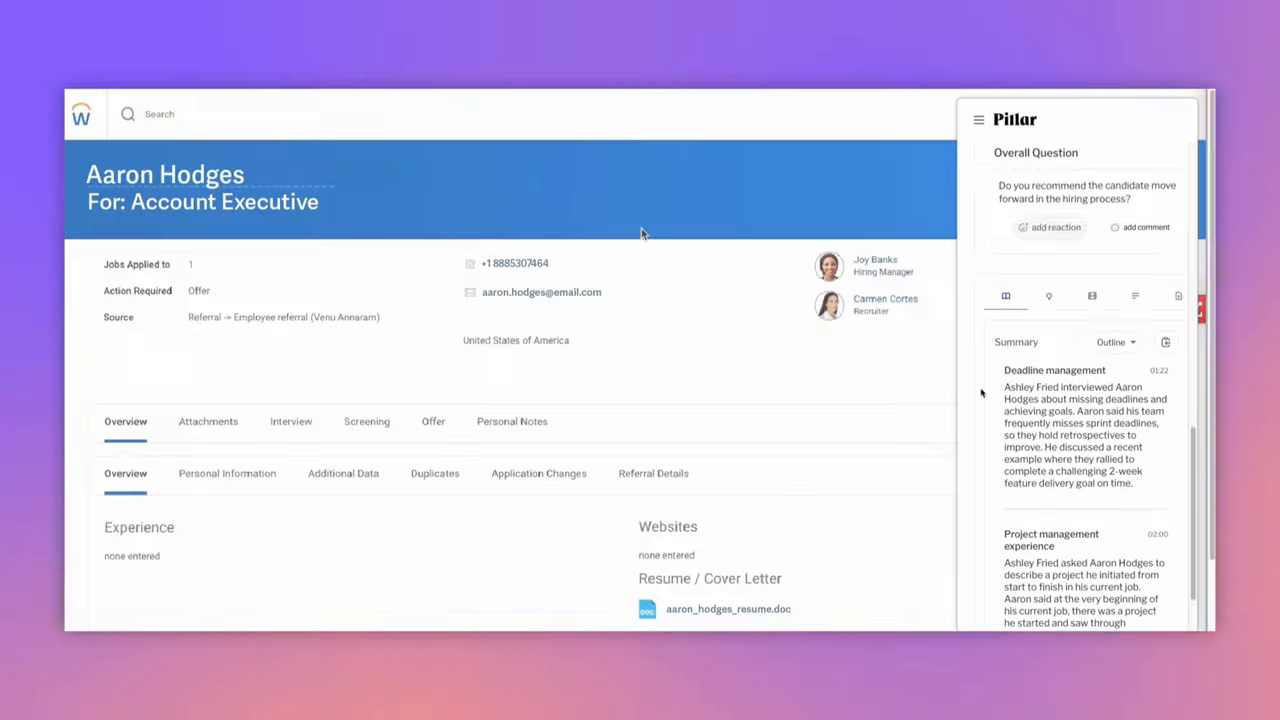
- Show the interview score insights and talk time in Workday's embedded Pillar panel
left_click(1049, 206)
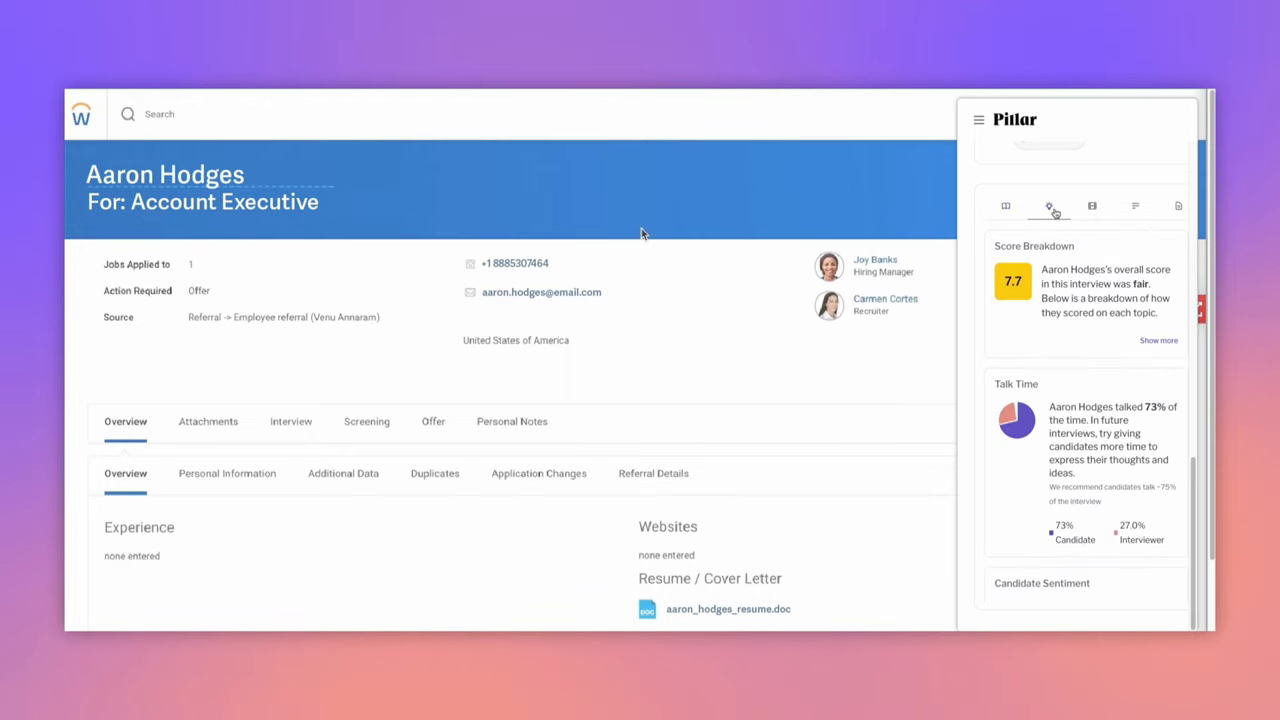
left_click(1158, 340)
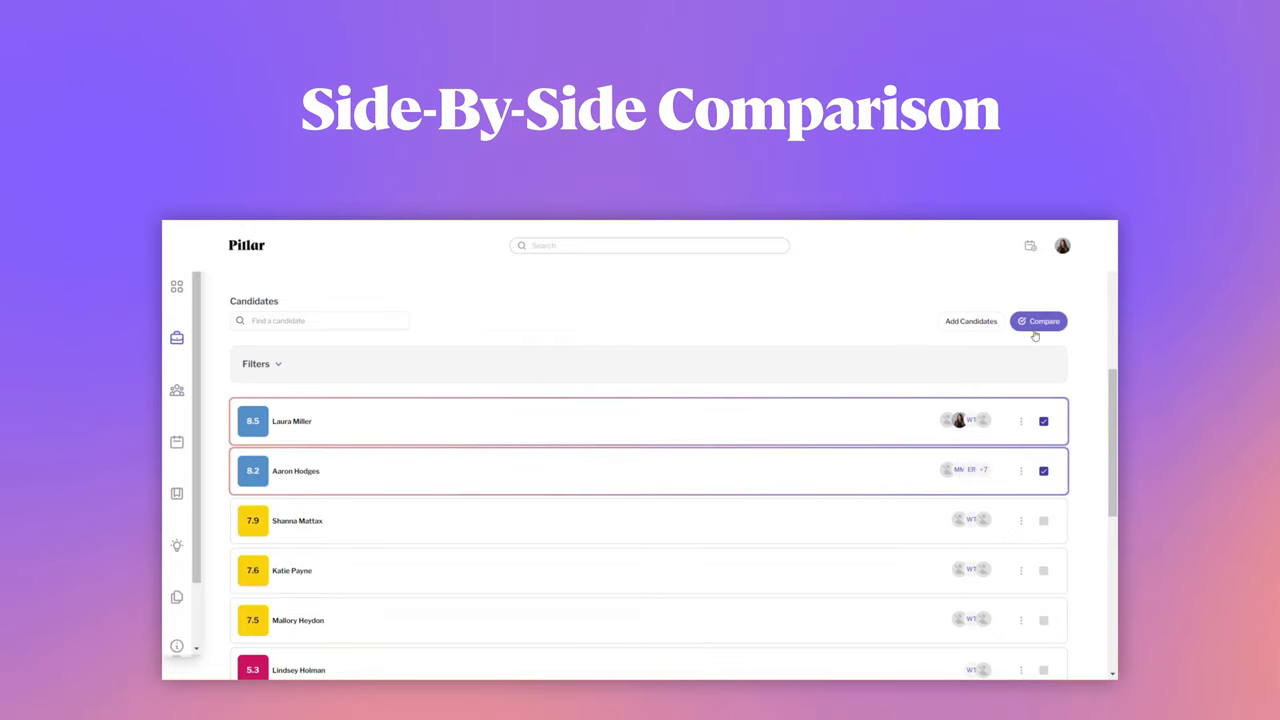
- Compare the two checked candidates and play both Goal Oriented answer videos
left_click(1038, 321)
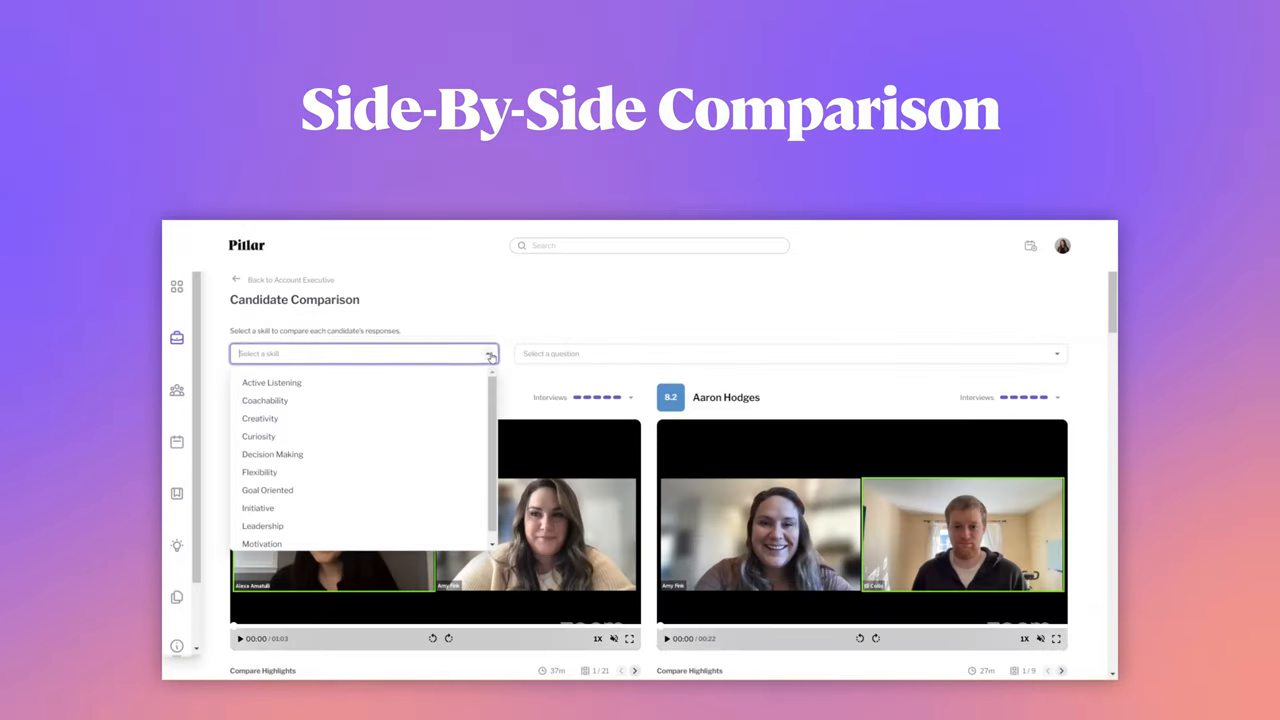
left_click(267, 490)
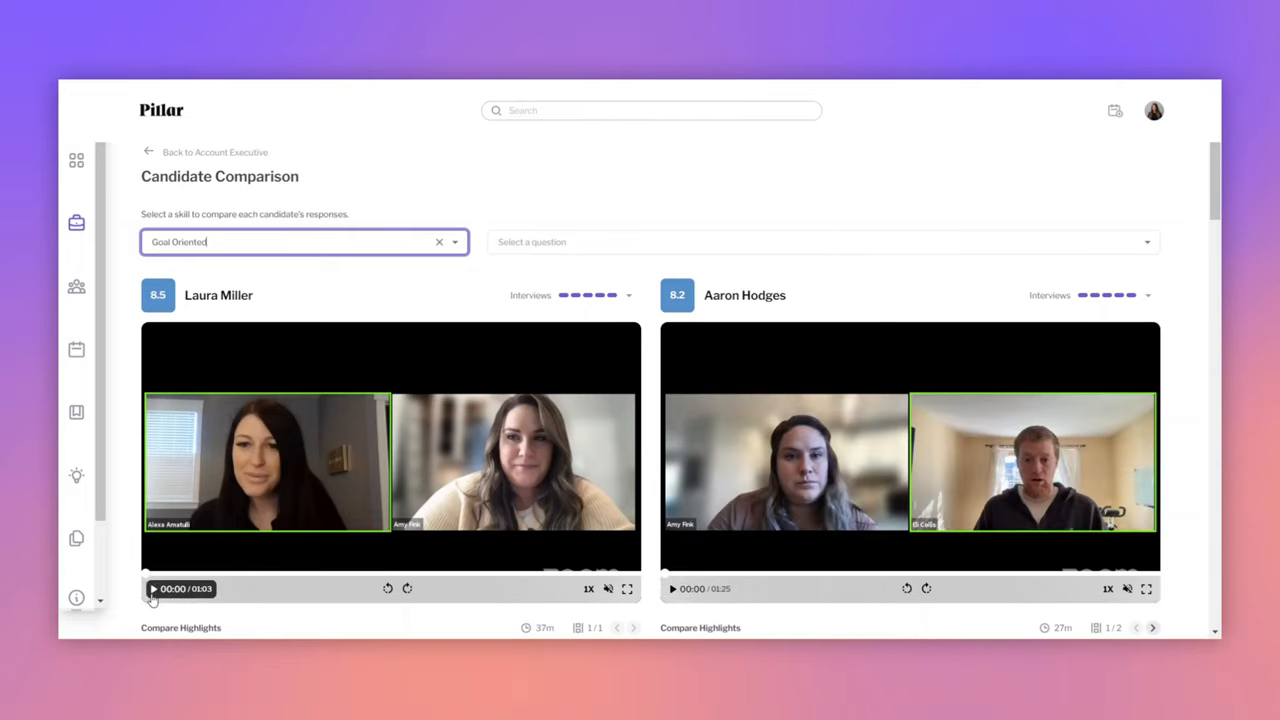
left_click(153, 588)
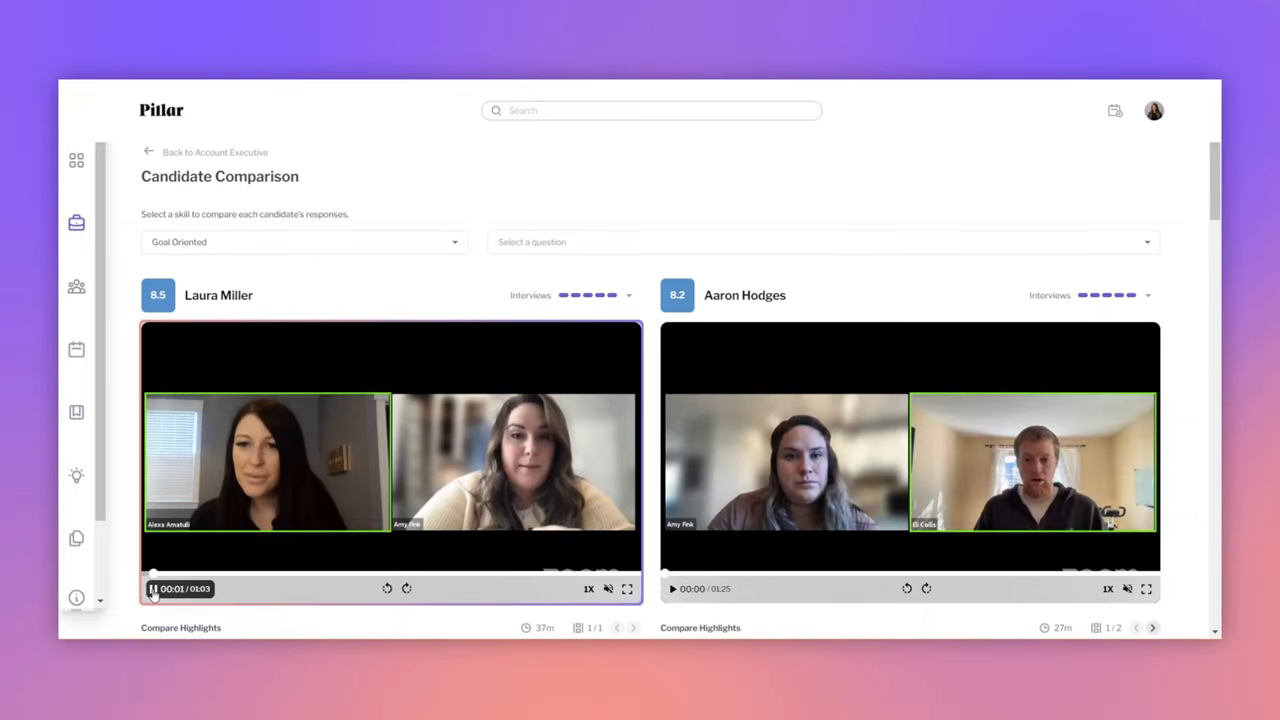
left_click(672, 588)
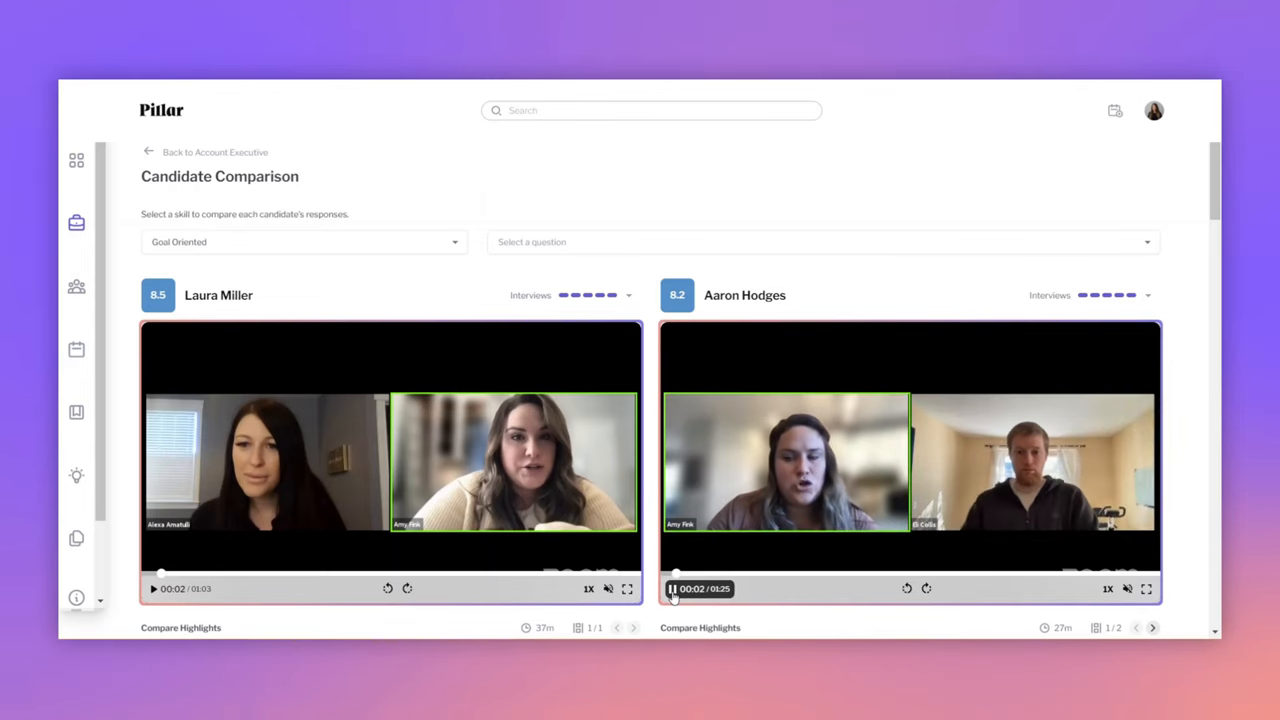
- Switch the comparison to Leadership and scroll to the per-skill comparison
left_click(300, 241)
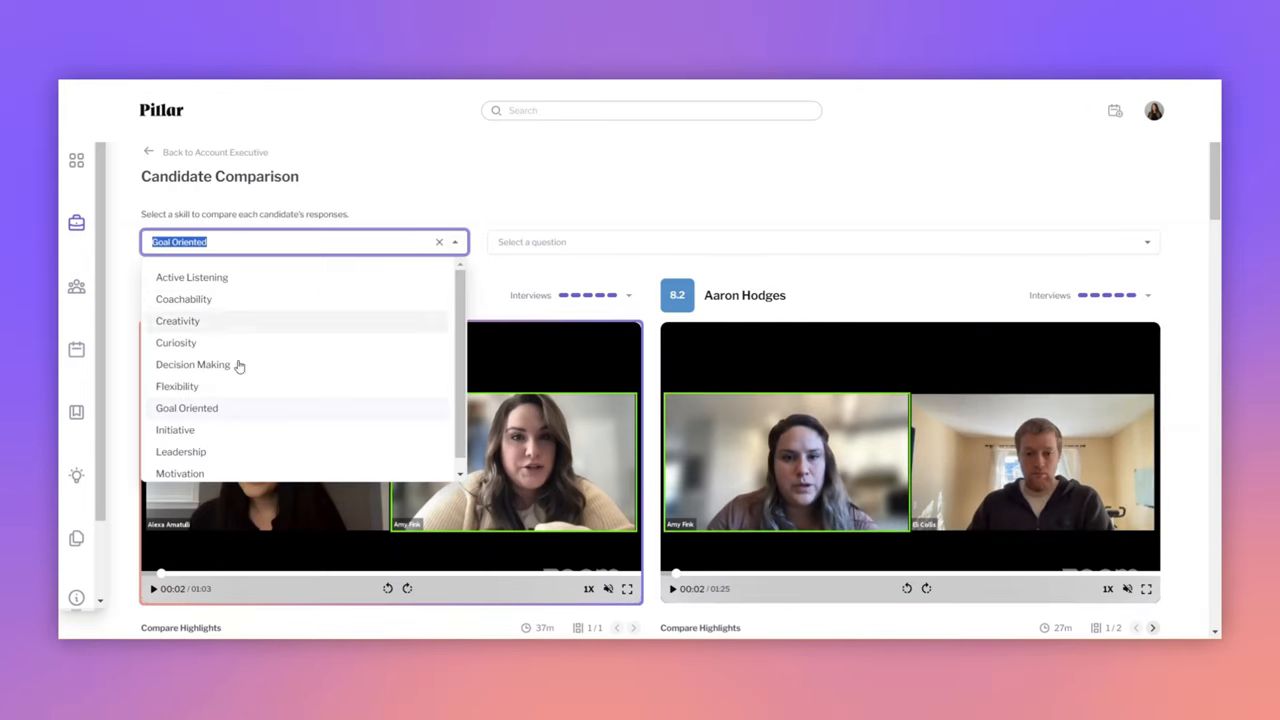
left_click(181, 451)
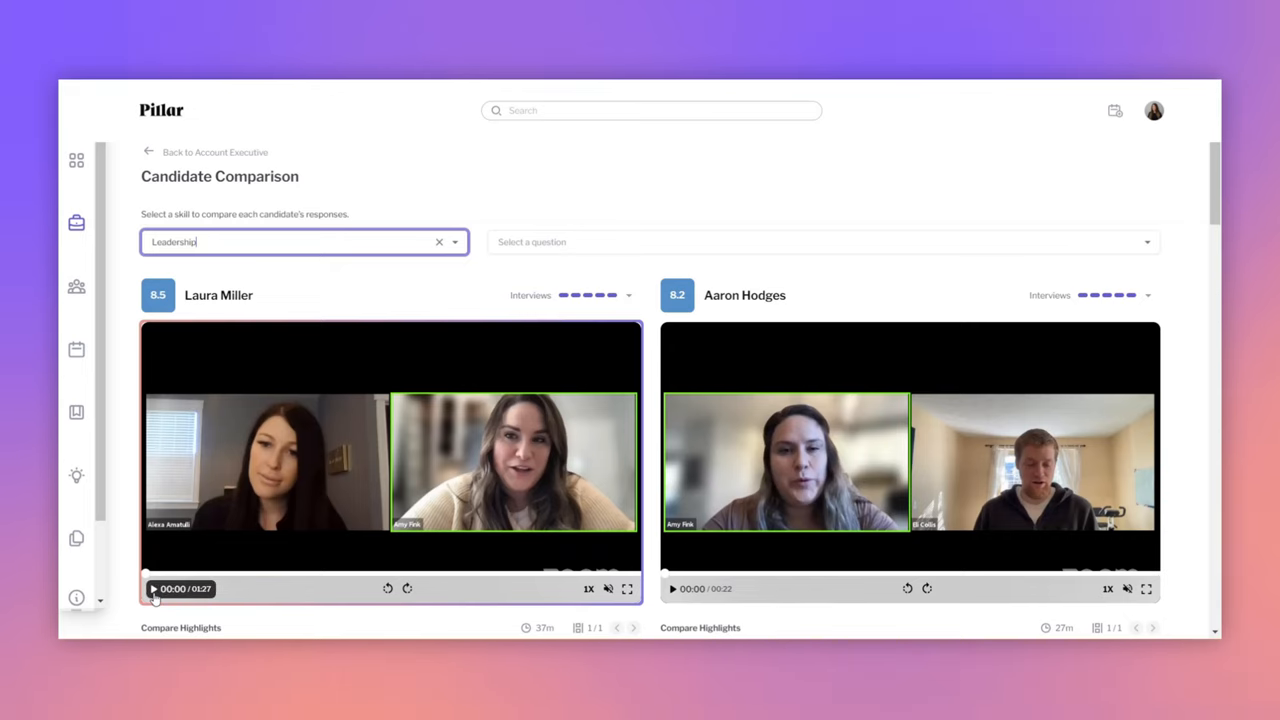
scroll("down", 3)
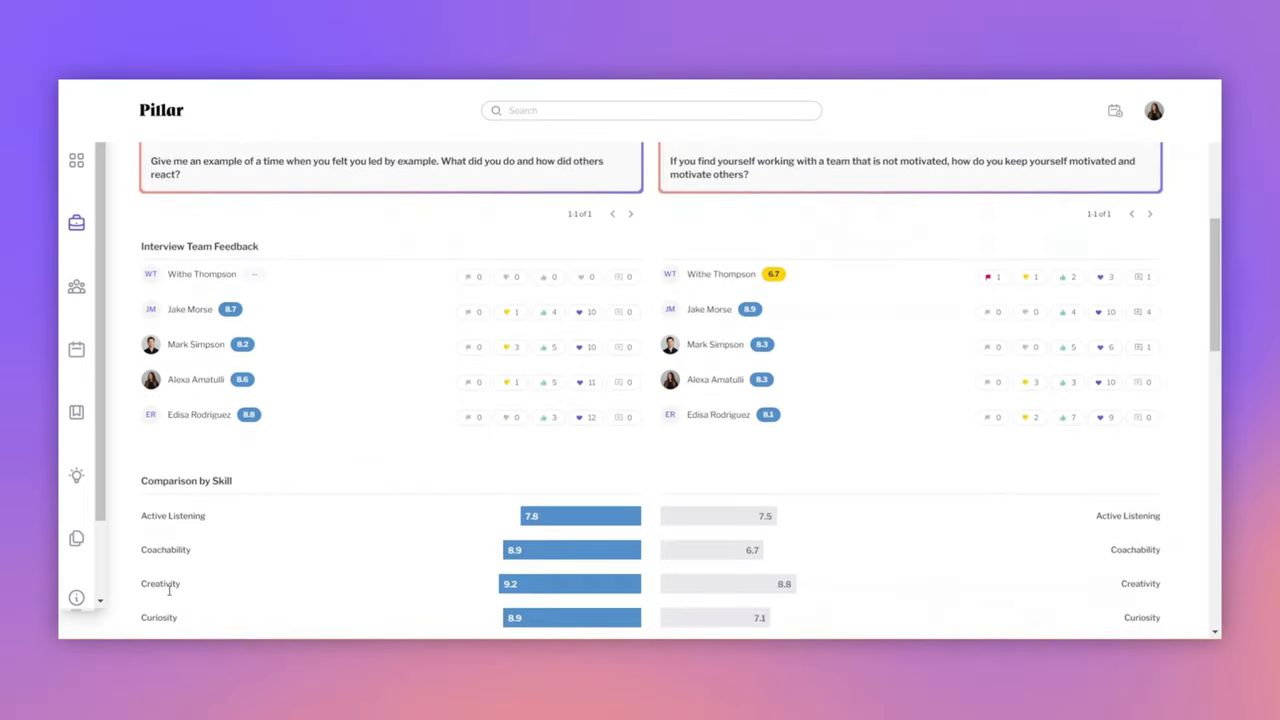
scroll("down", 3)
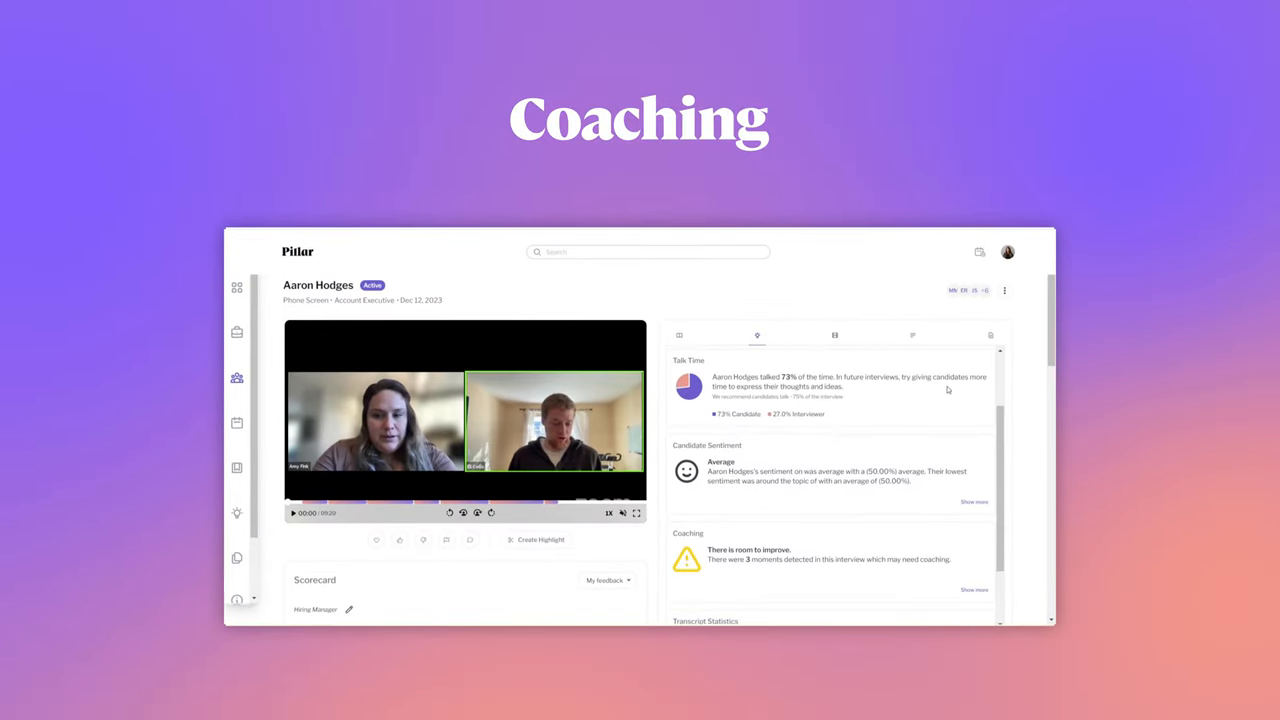
- Review the bias coaching notes, then preview the 'Inclusive Interviewing: A Guide to Reducing Bias' lesson
scroll("down", 3)
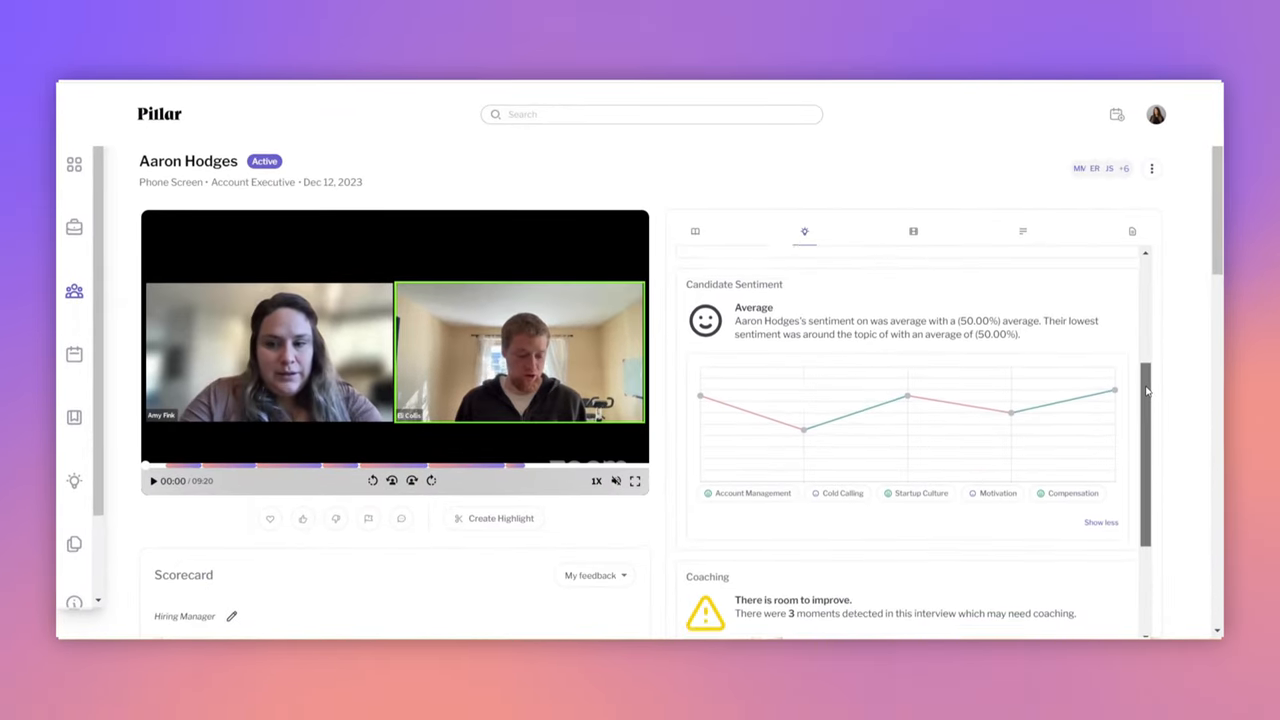
scroll("down", 3)
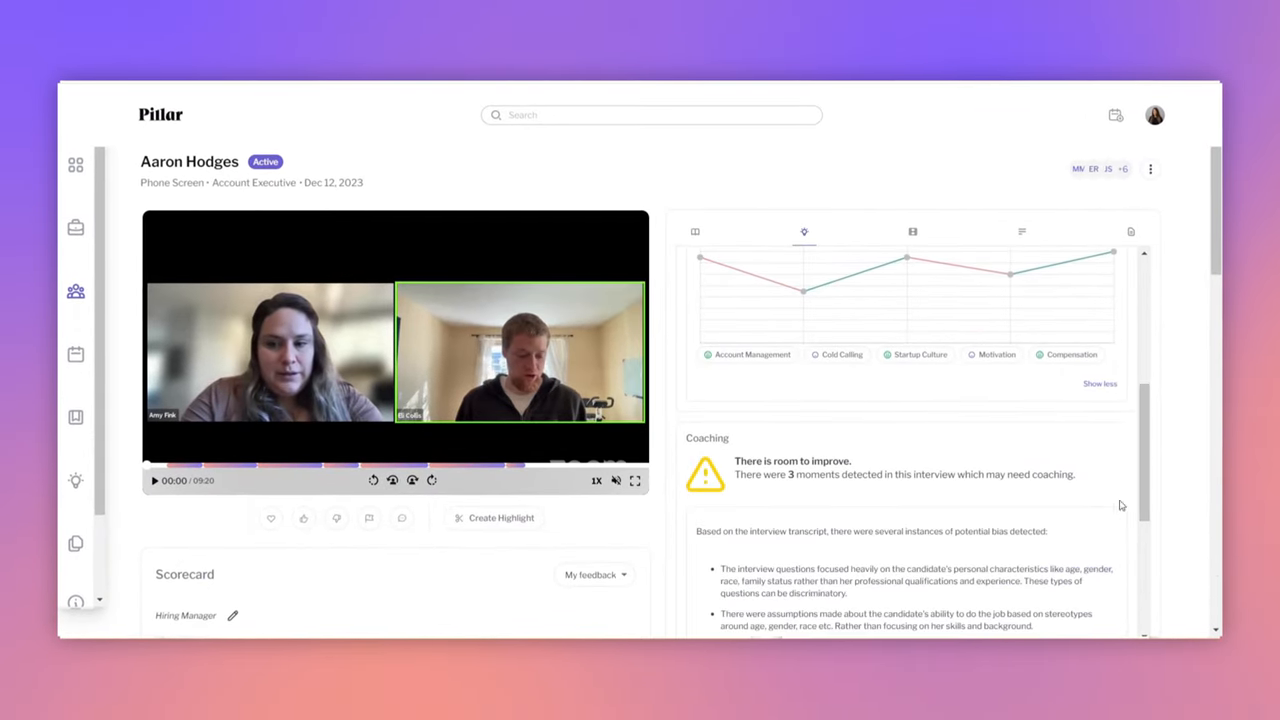
scroll("down", 3)
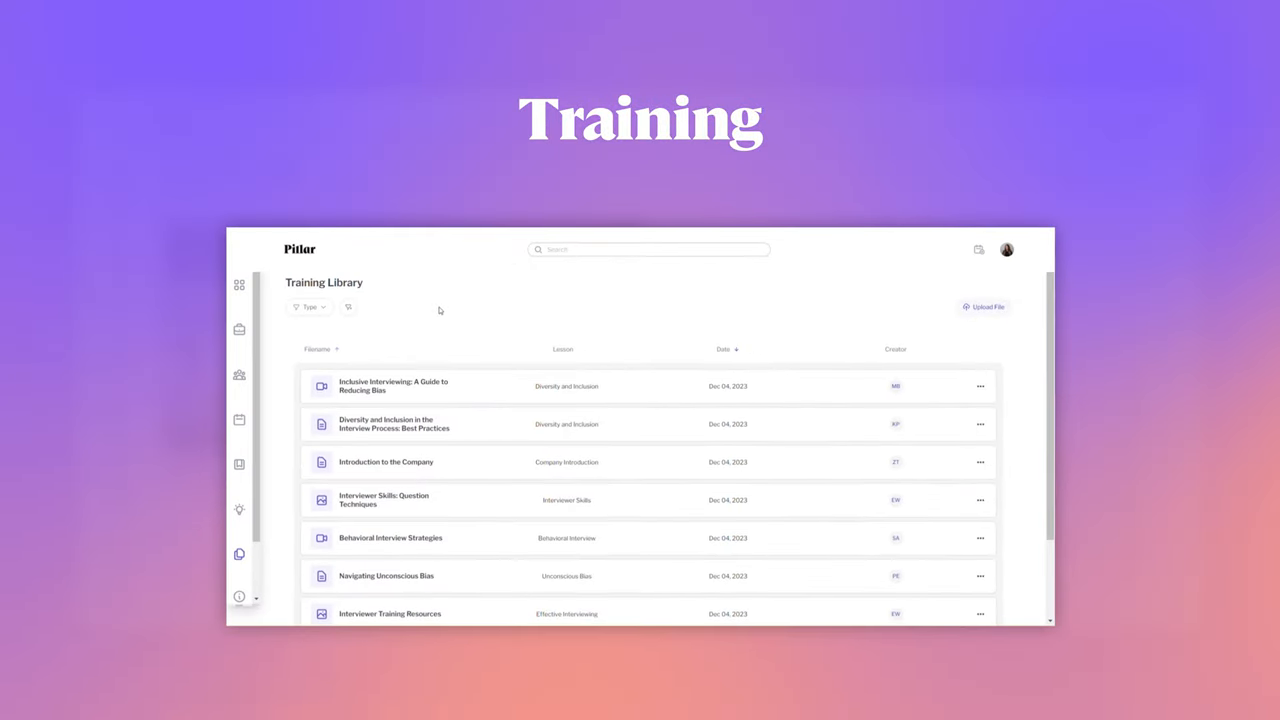
left_click(393, 385)
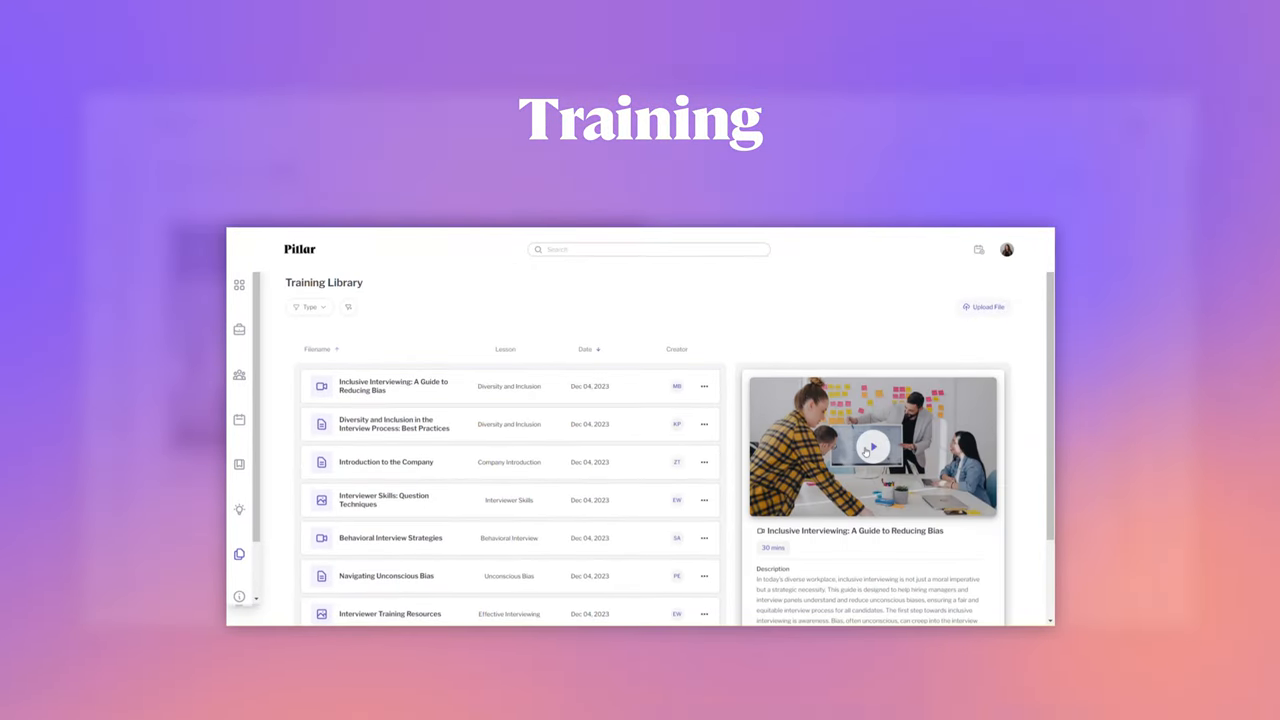